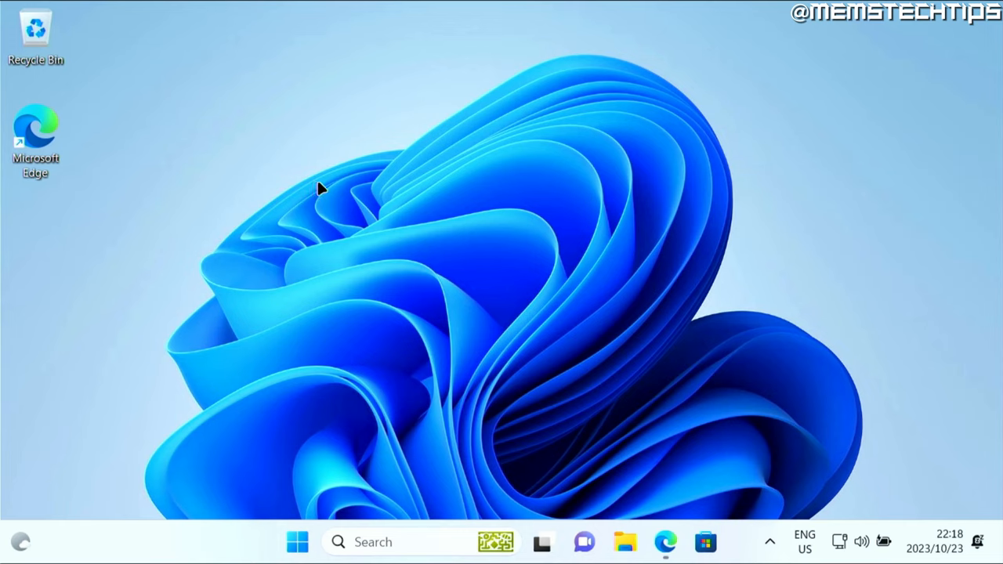
mouse_move(415, 360)
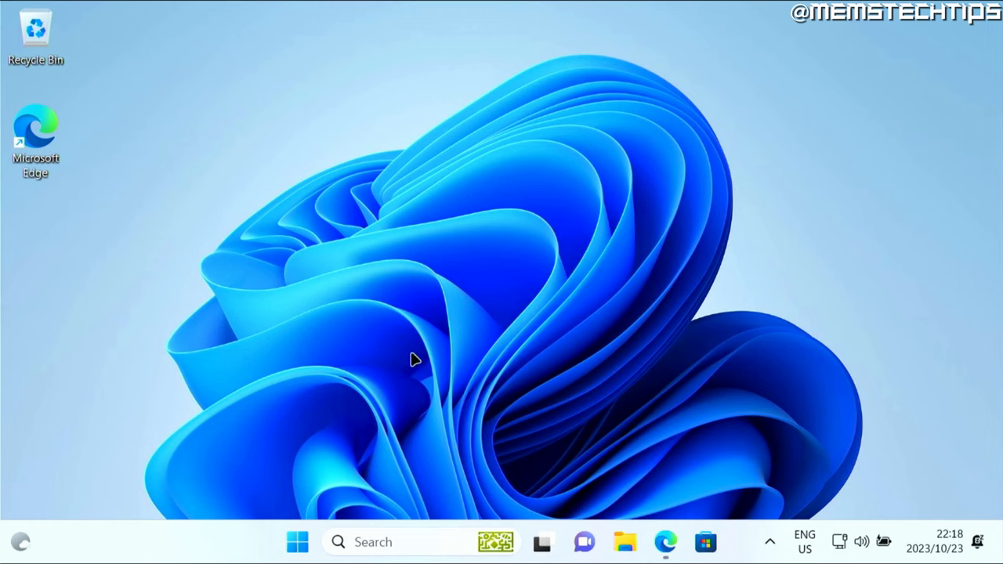
Step: Search Windows for "snipping tool" from the taskbar search box
click(384, 541)
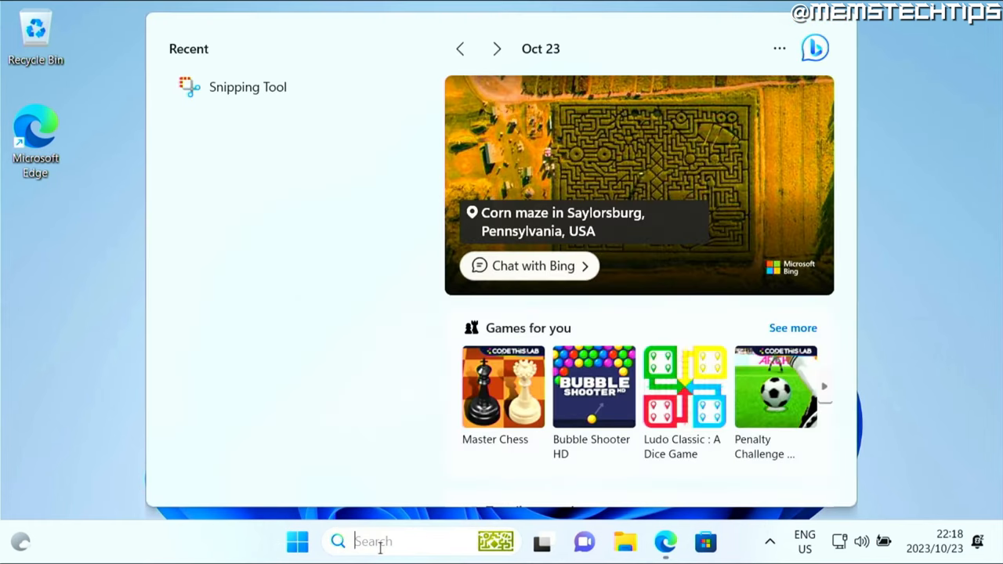
text(snipping tool)
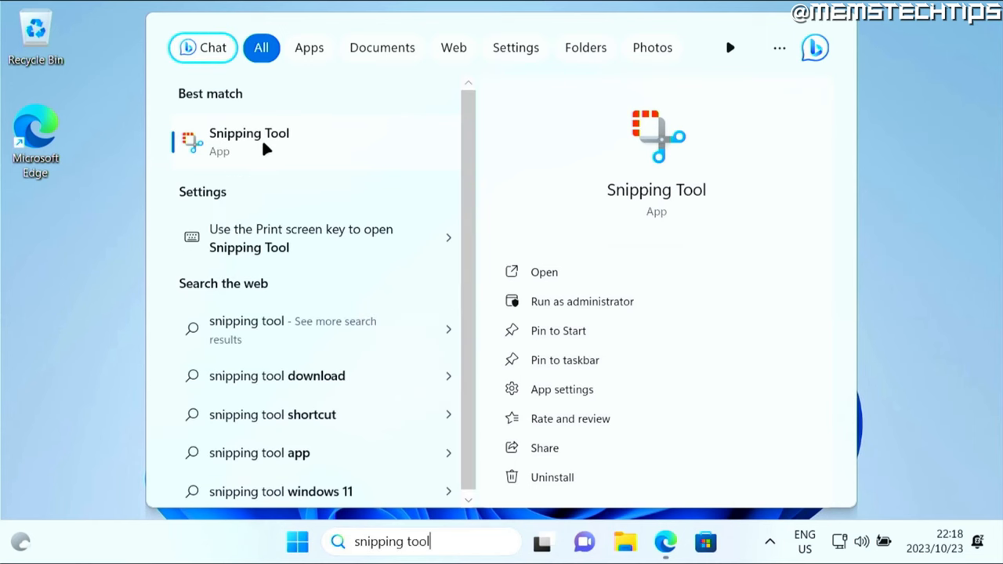
Step: Launch Snipping Tool and switch it to video recording mode
click(249, 141)
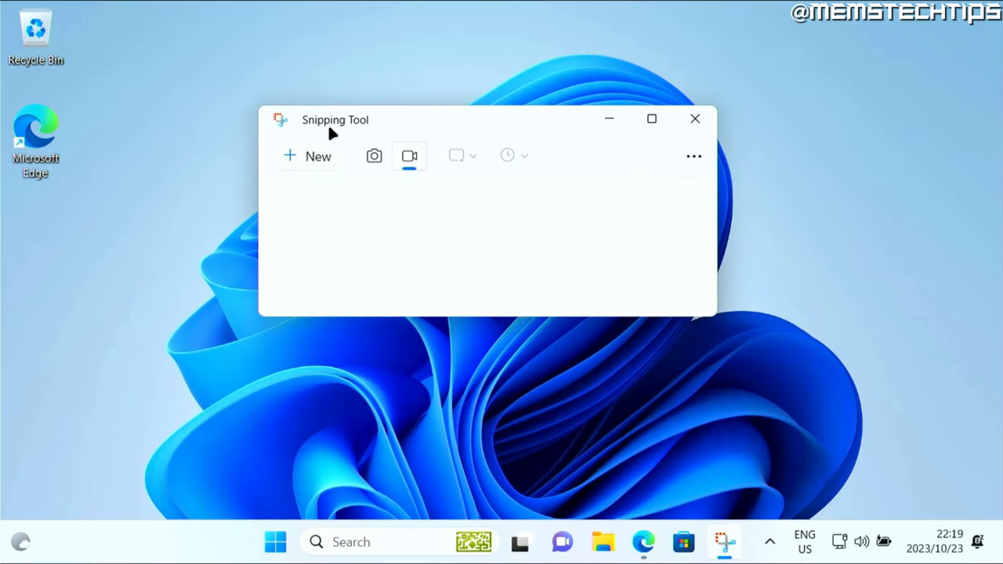
mouse_move(400, 183)
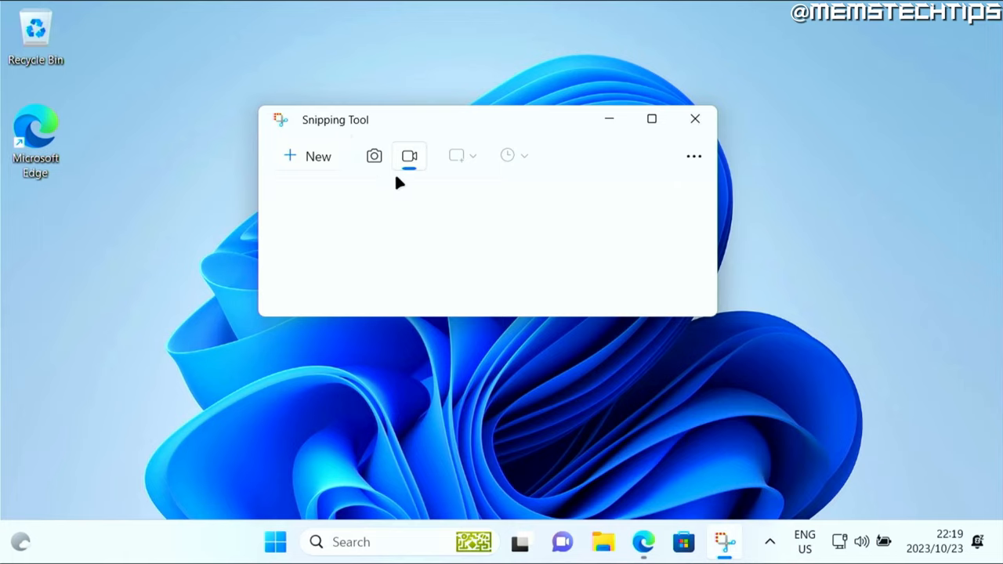
click(409, 155)
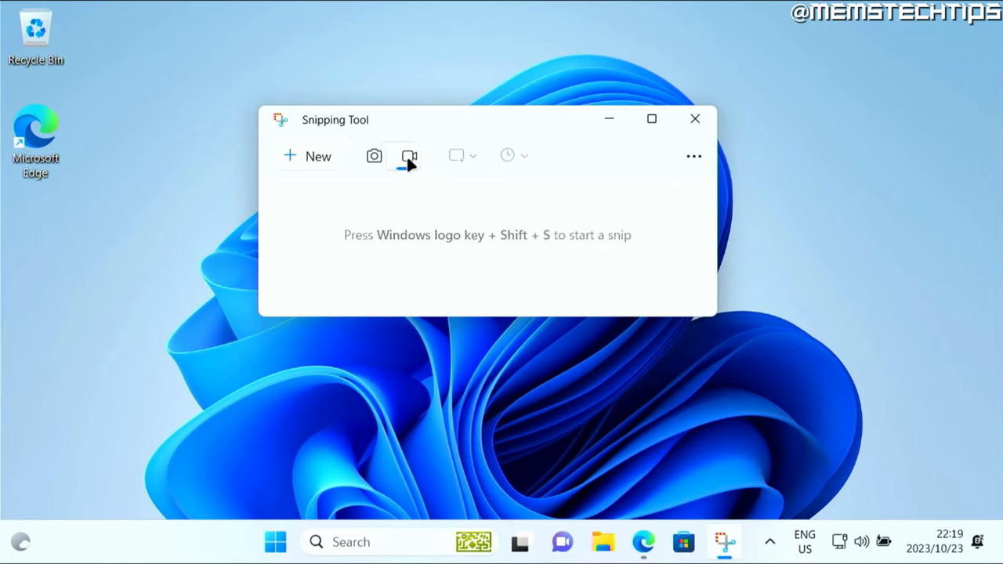
click(374, 156)
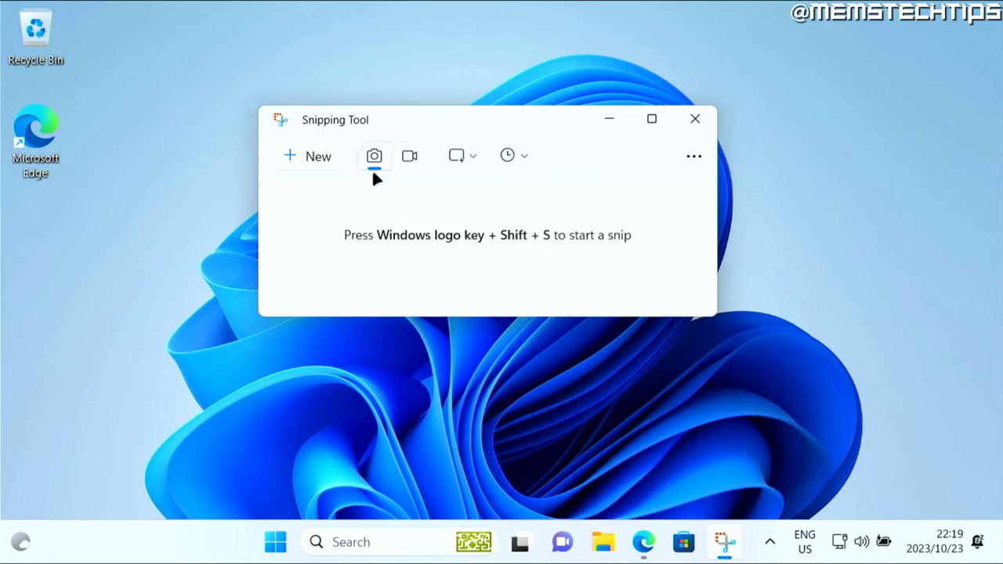
click(409, 155)
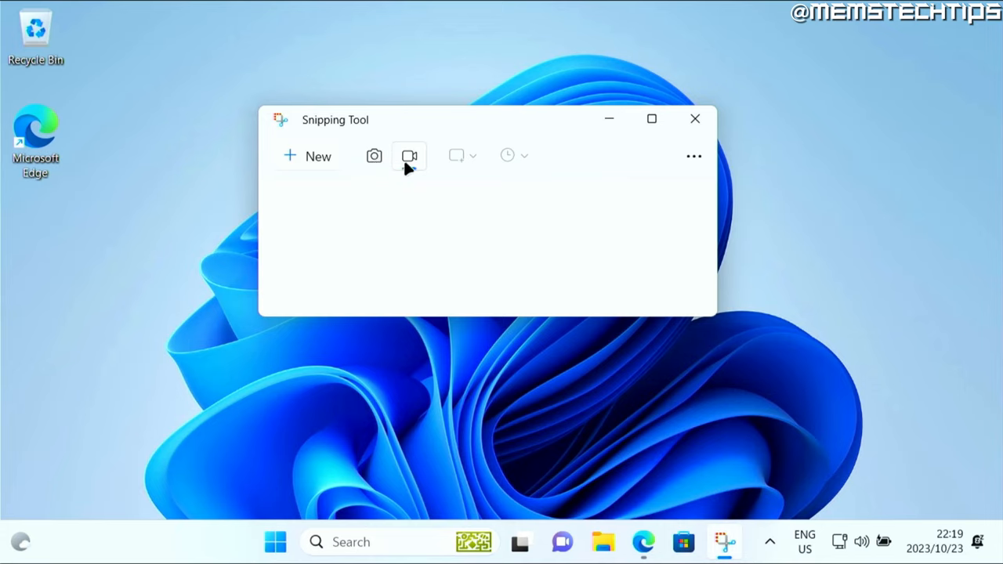
click(409, 155)
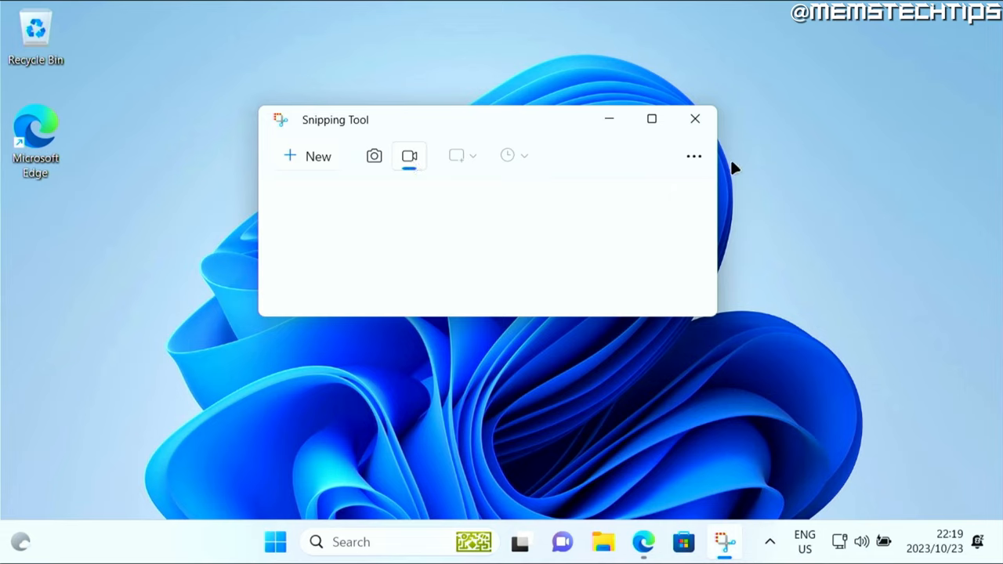
Step: Open Snipping Tool settings and scroll to the screen recording audio options
click(693, 156)
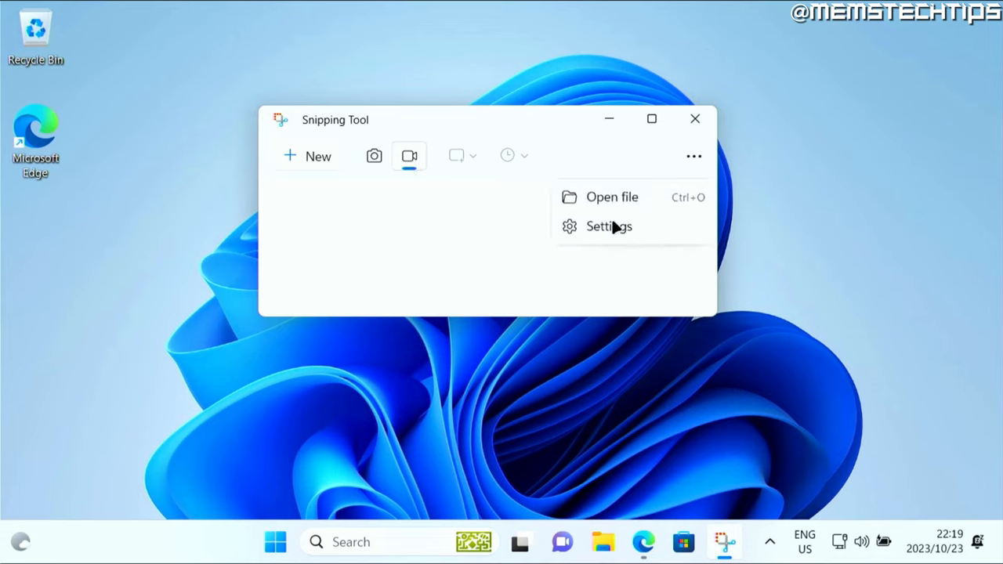
click(608, 226)
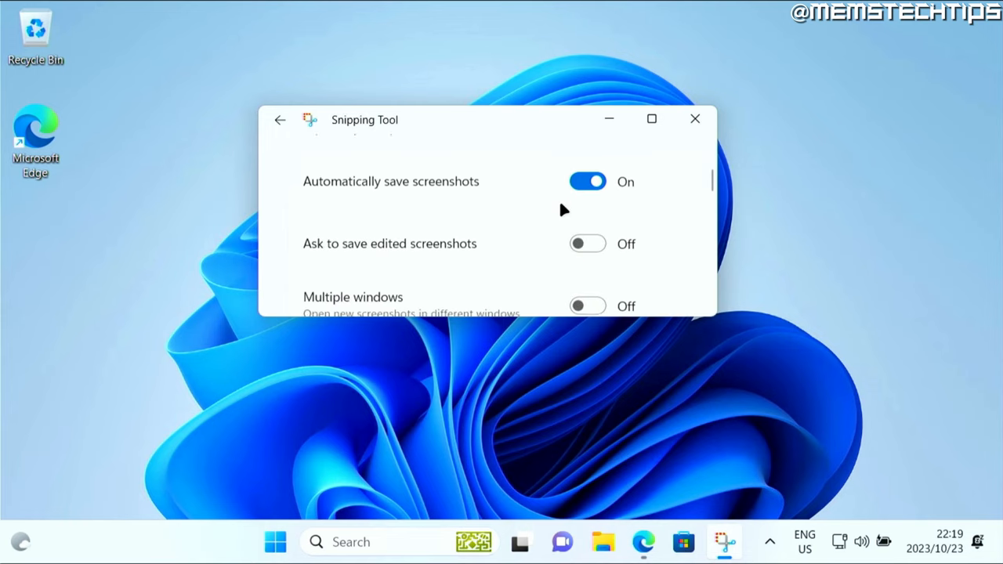
scroll(down, 3)
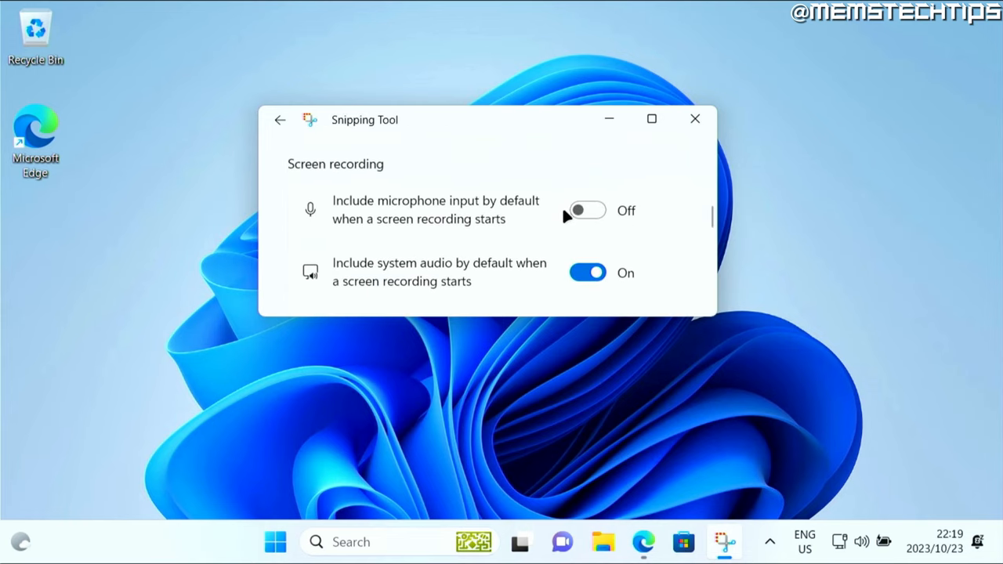
scroll(down, 3)
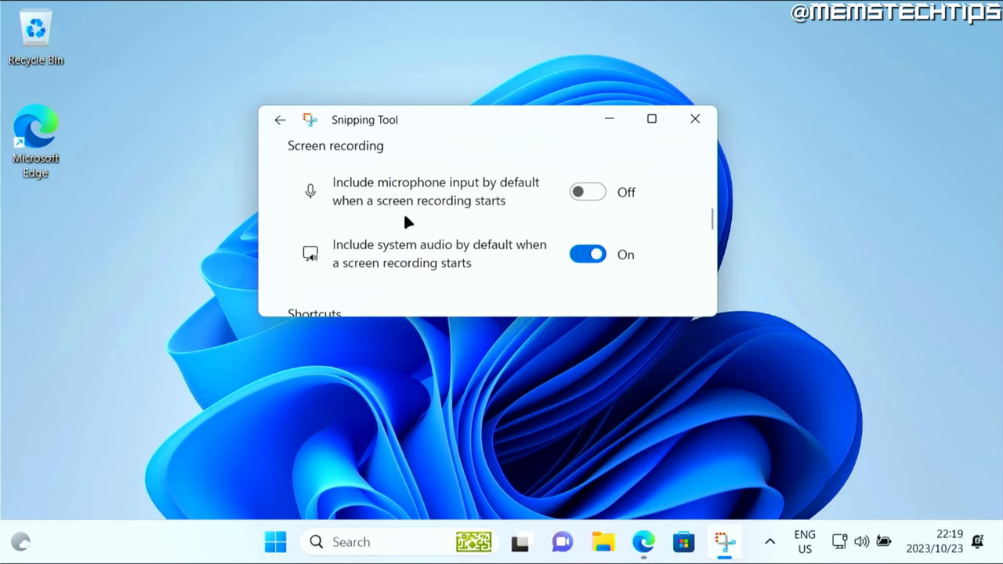
mouse_move(450, 262)
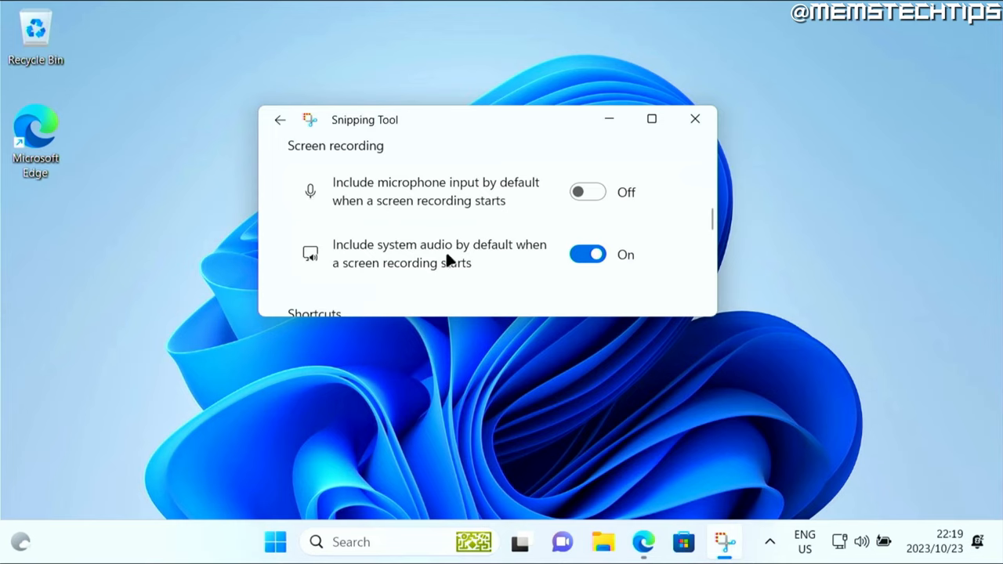
mouse_move(459, 196)
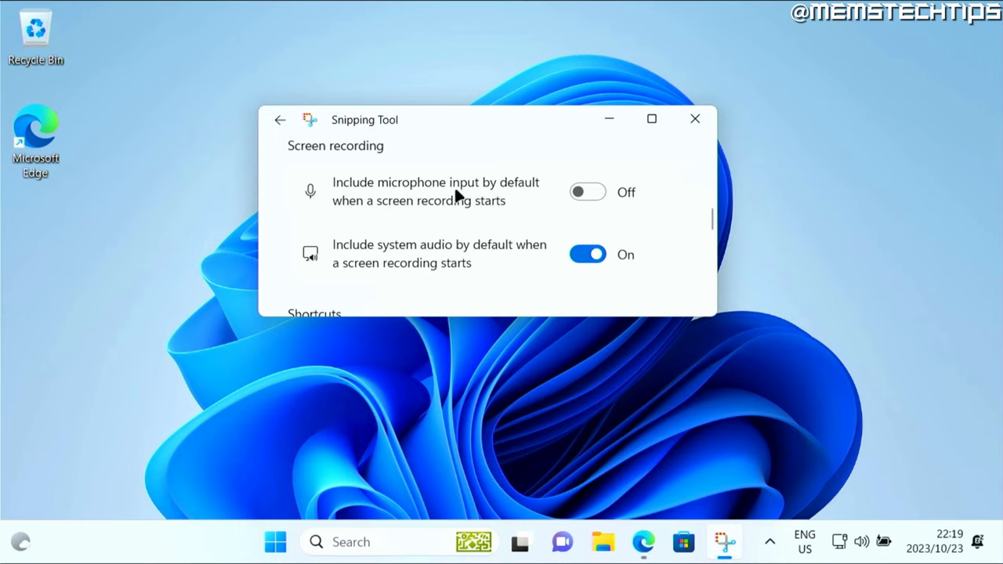
mouse_move(341, 202)
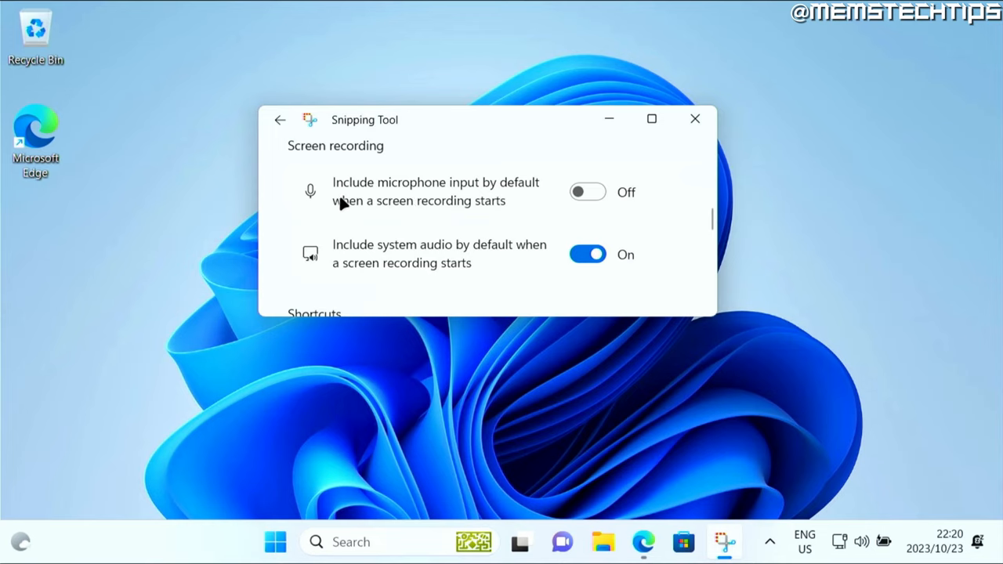
mouse_move(349, 259)
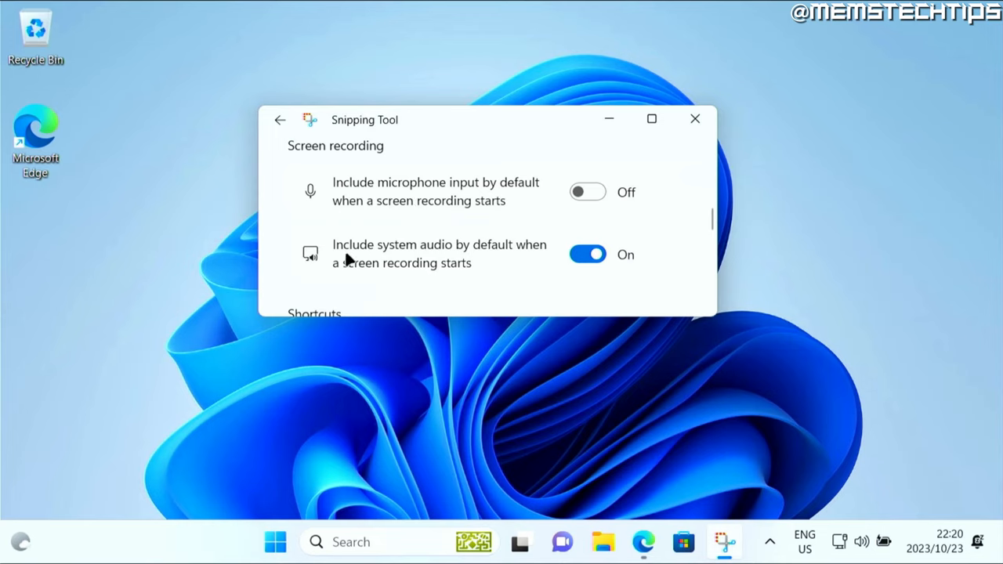
mouse_move(486, 259)
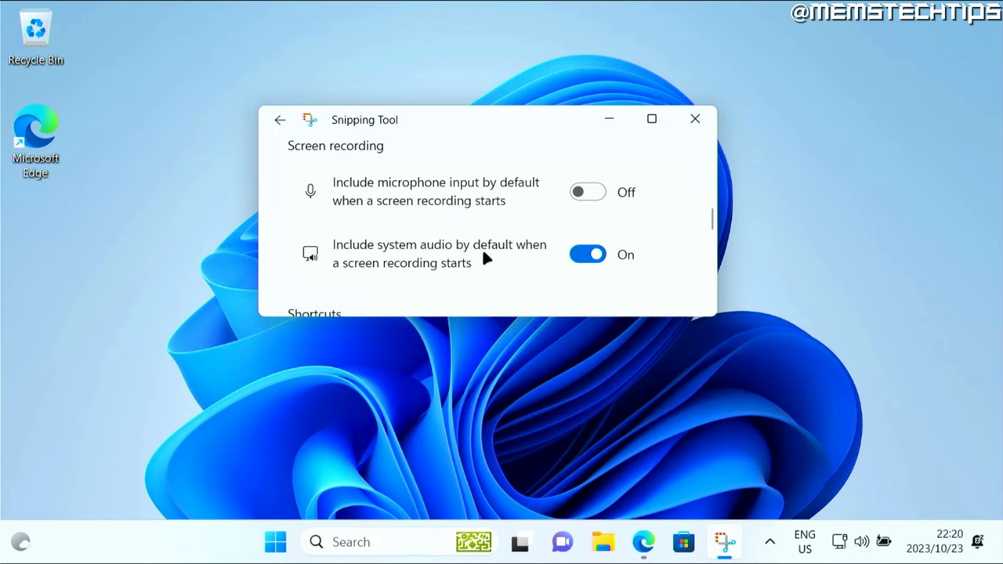
mouse_move(490, 270)
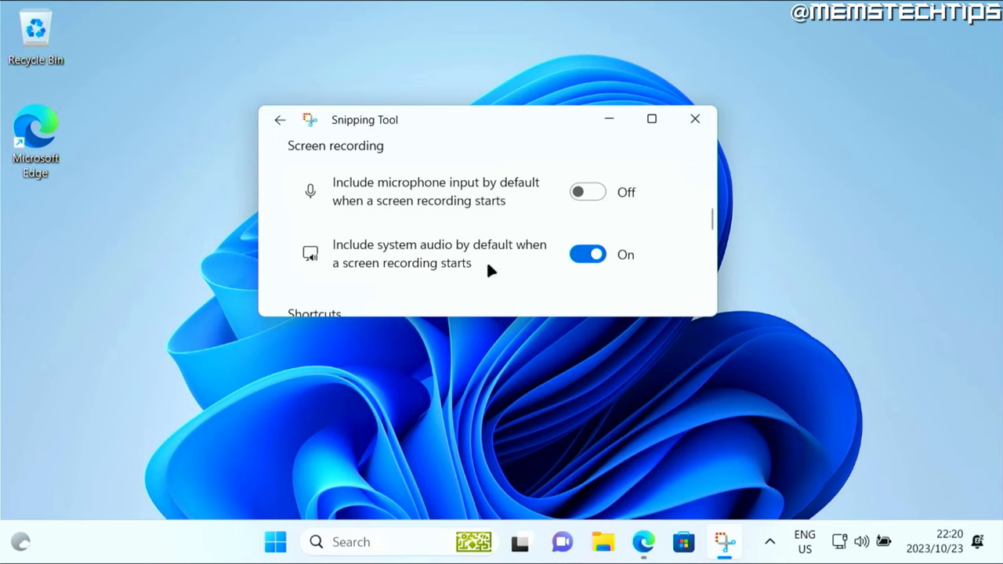
mouse_move(607, 192)
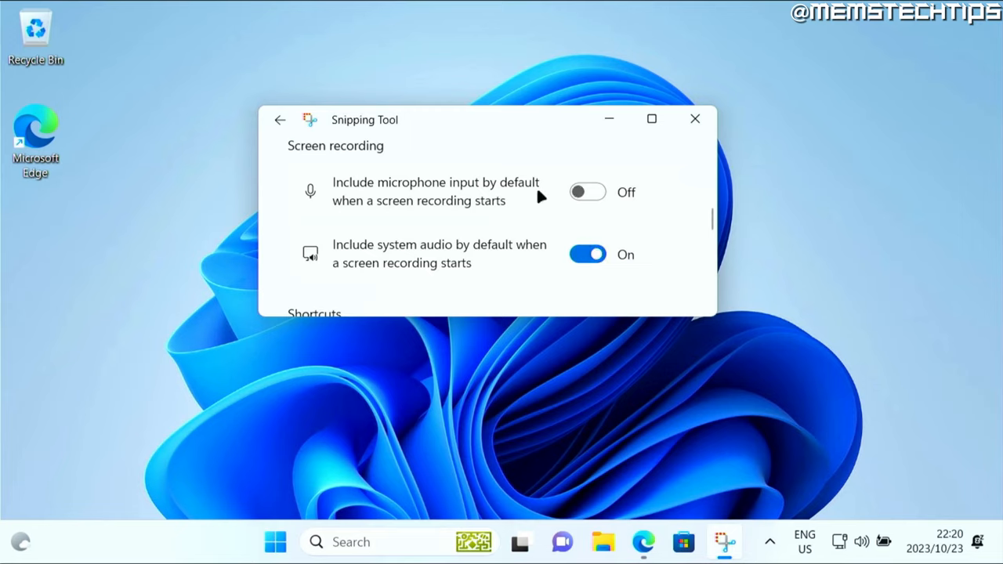
mouse_move(280, 119)
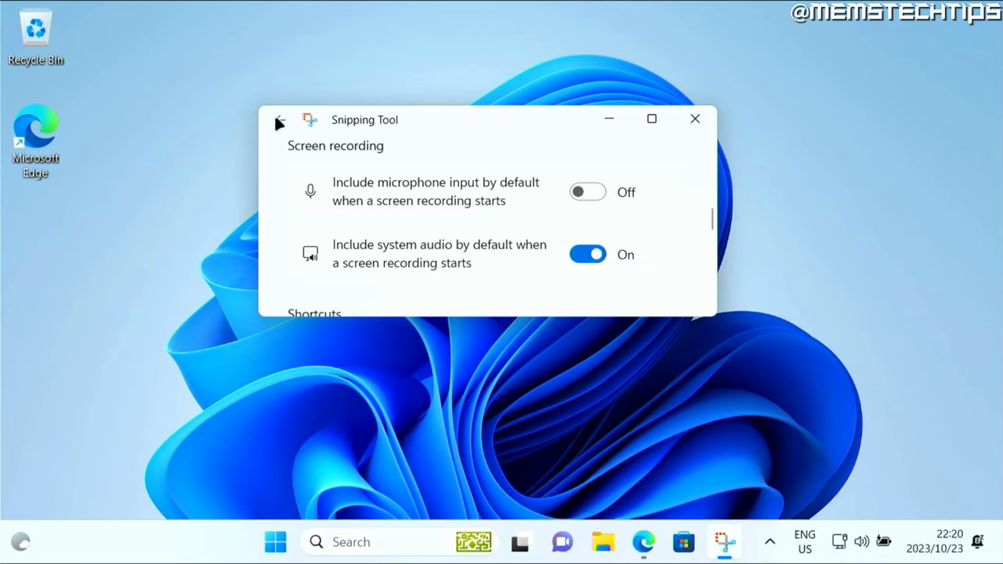
Step: Return from settings and select the whole screen as the recording area
click(280, 120)
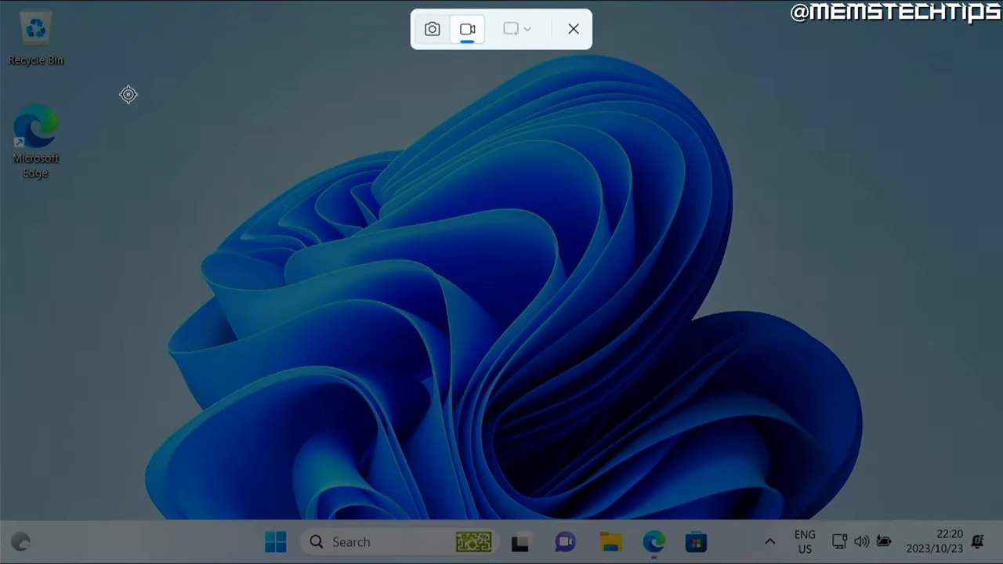
mouse_move(476, 231)
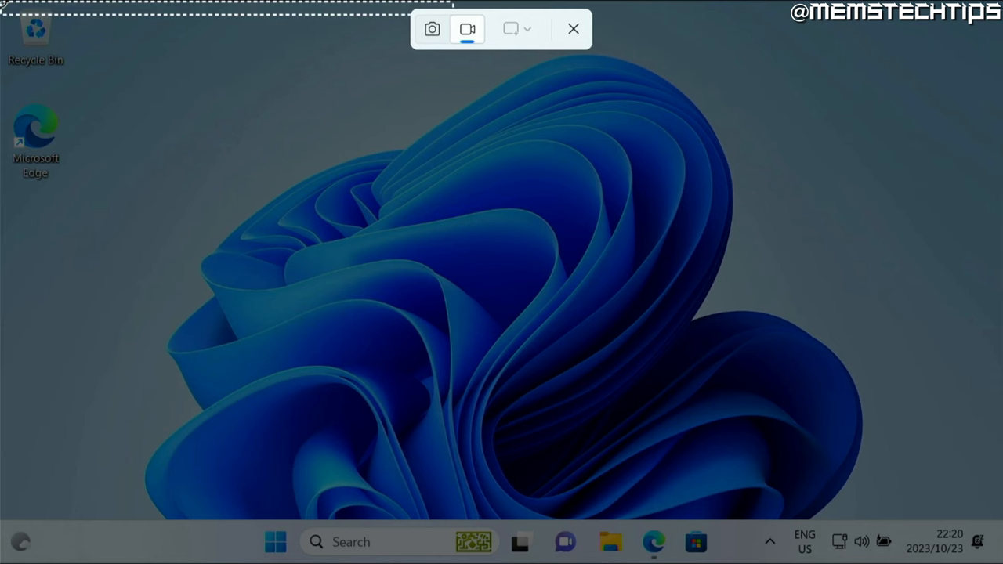
click(467, 29)
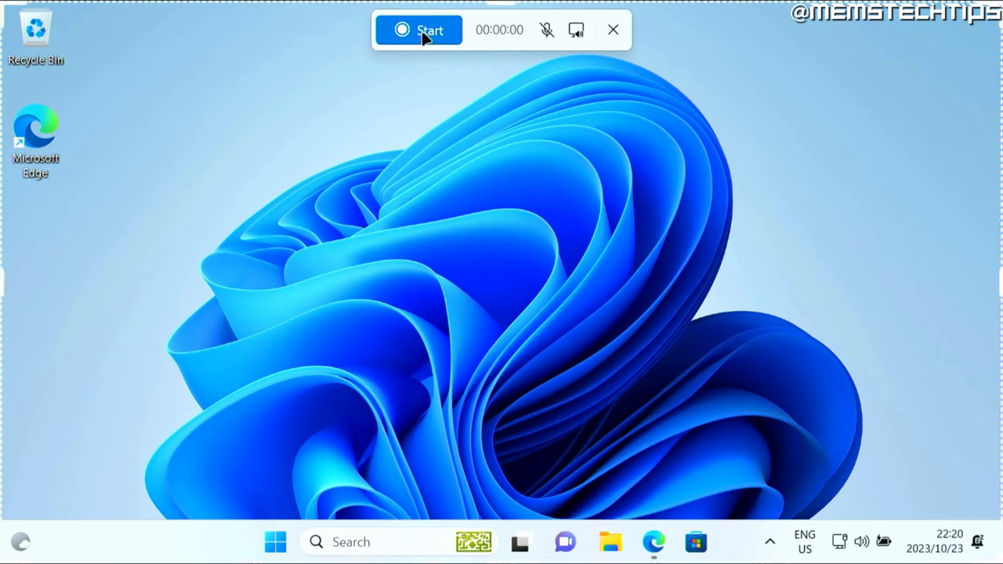
Step: Start the full-screen recording and let the countdown finish
click(419, 30)
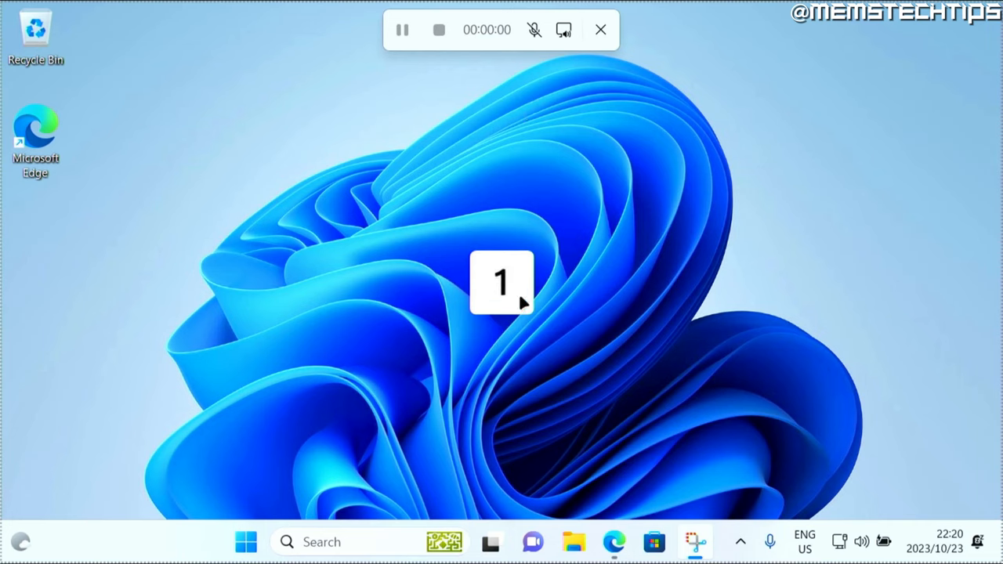
click(439, 30)
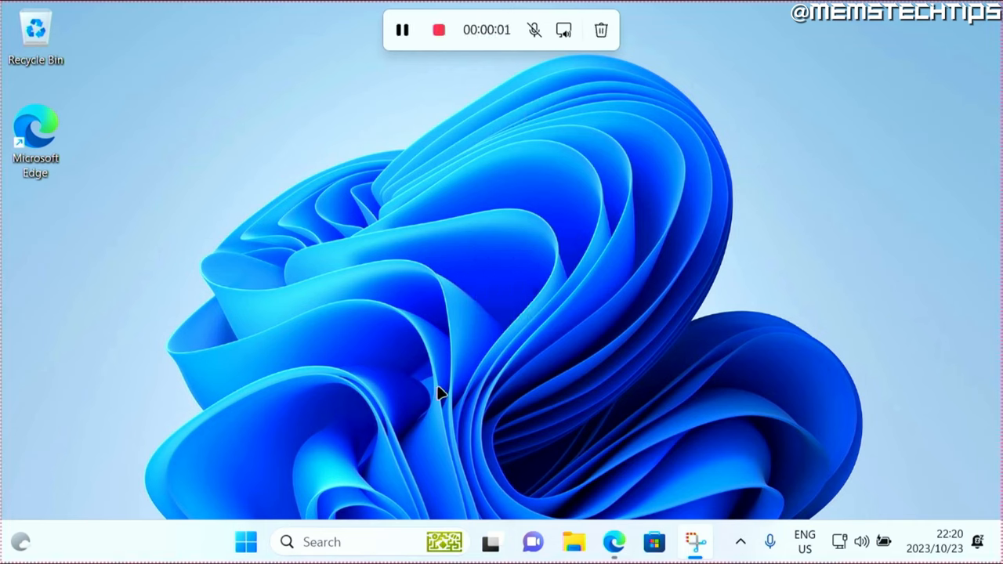
mouse_move(643, 427)
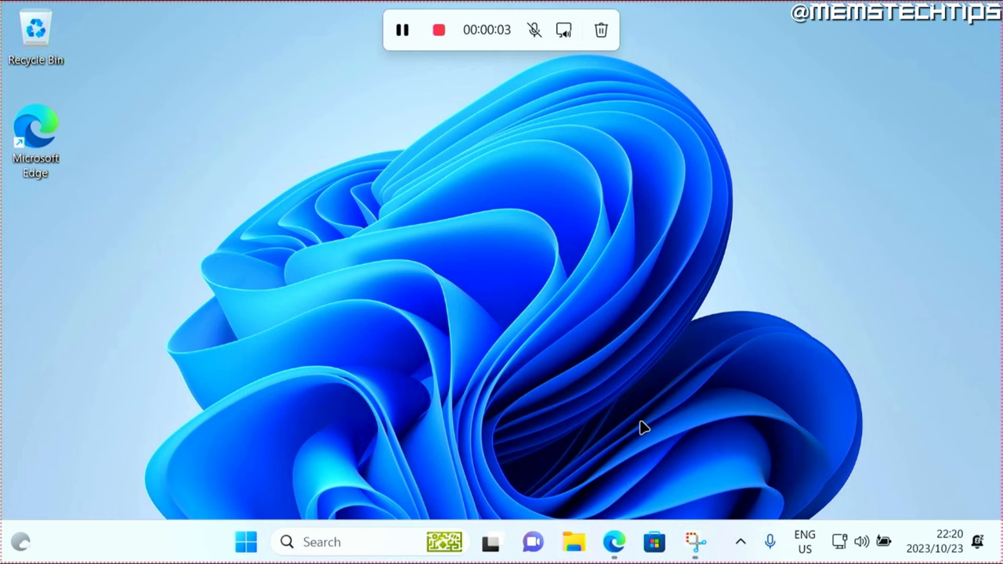
Step: Browse File Explorer to Pictures, then the empty Music folder, while recording
click(574, 541)
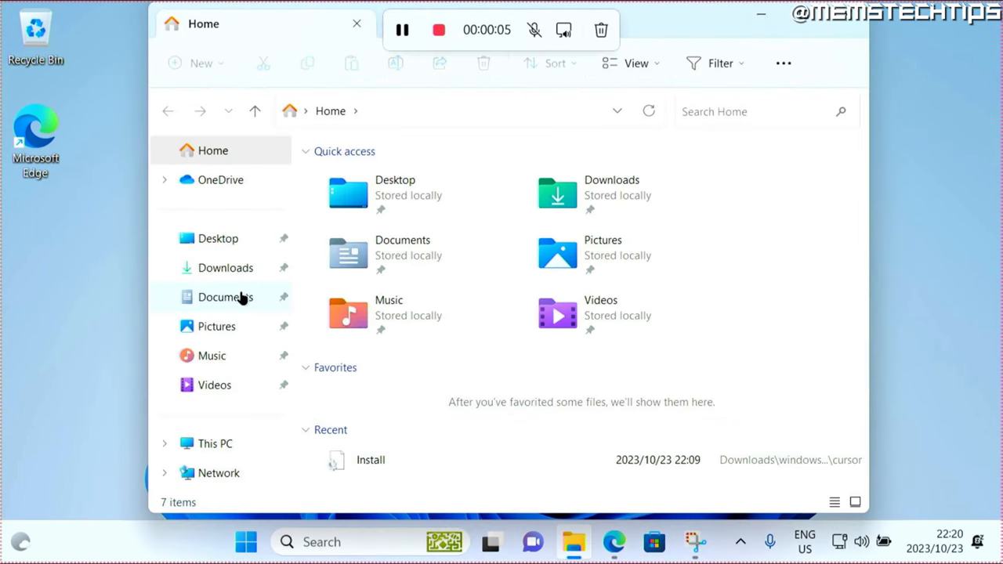
click(216, 326)
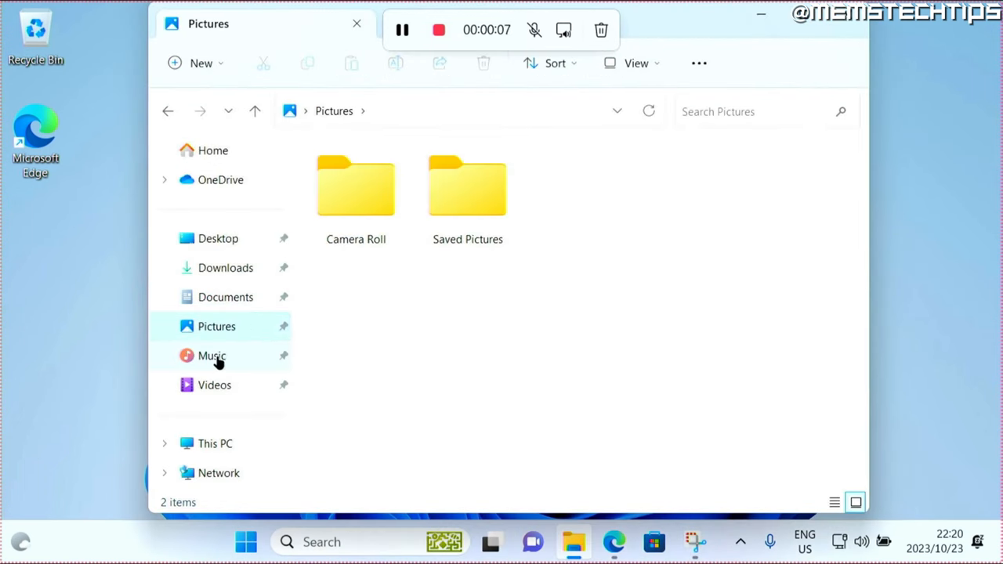
click(212, 355)
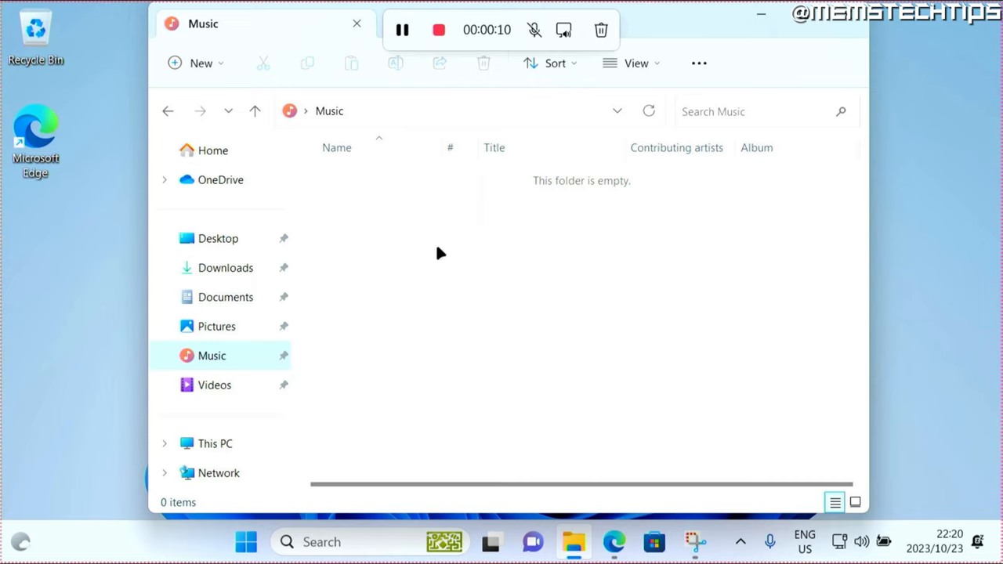
mouse_move(525, 41)
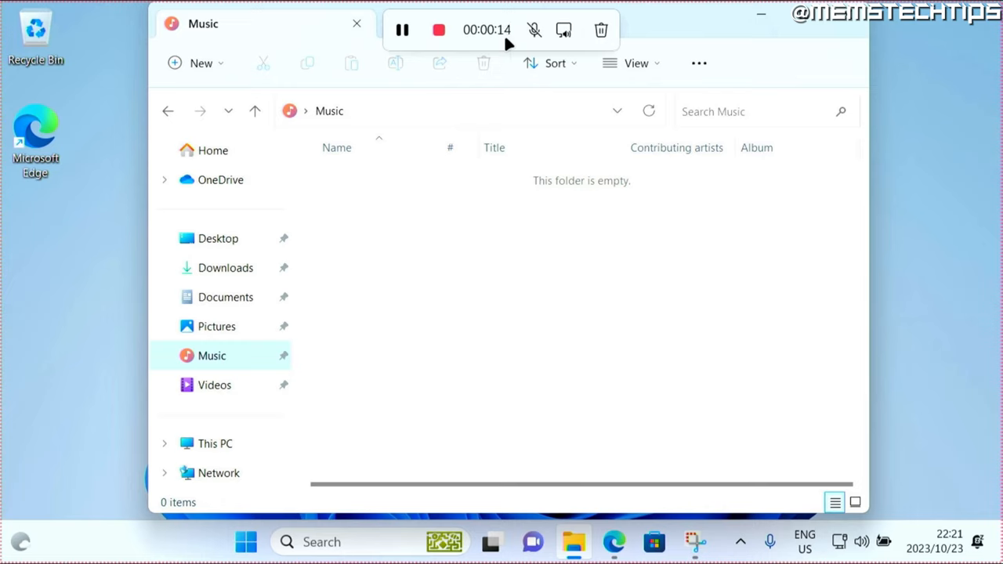
mouse_move(534, 32)
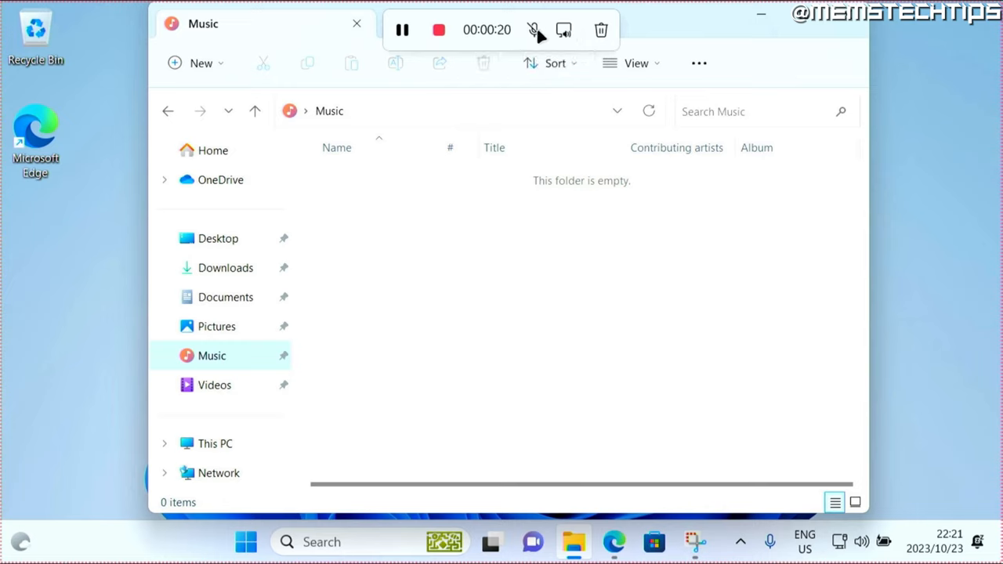
click(534, 30)
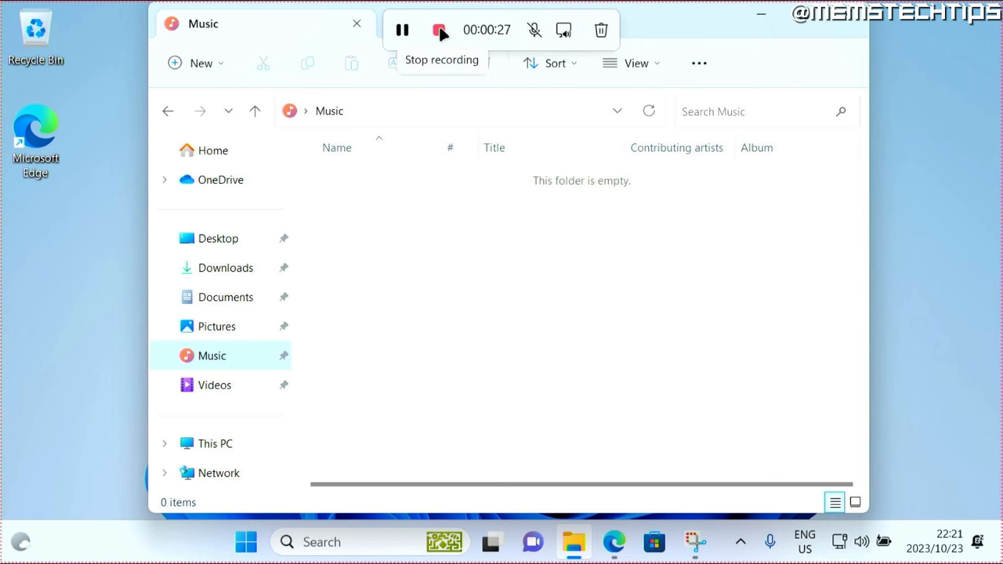
Step: Stop the recording to show the 27-second clip
click(440, 29)
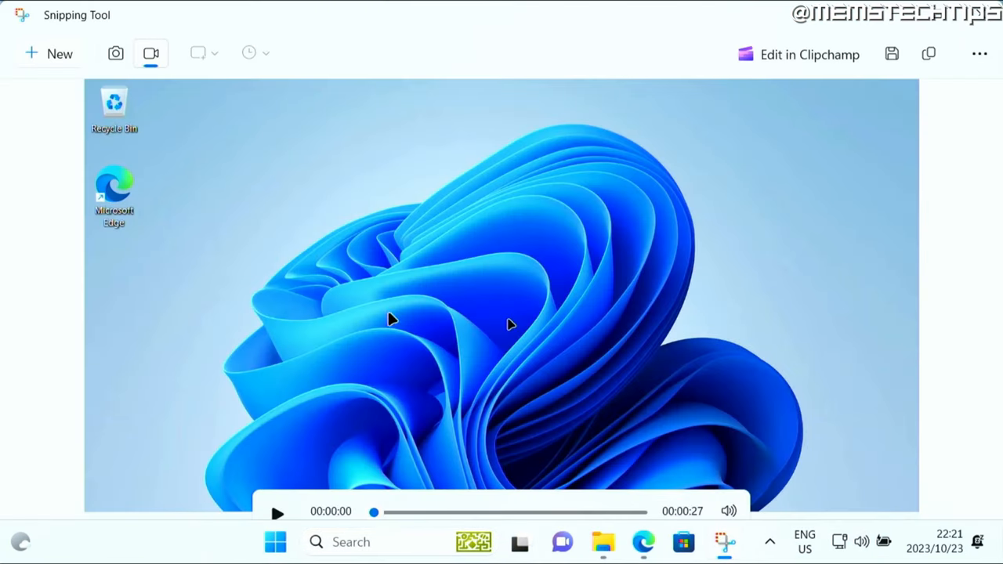
mouse_move(341, 275)
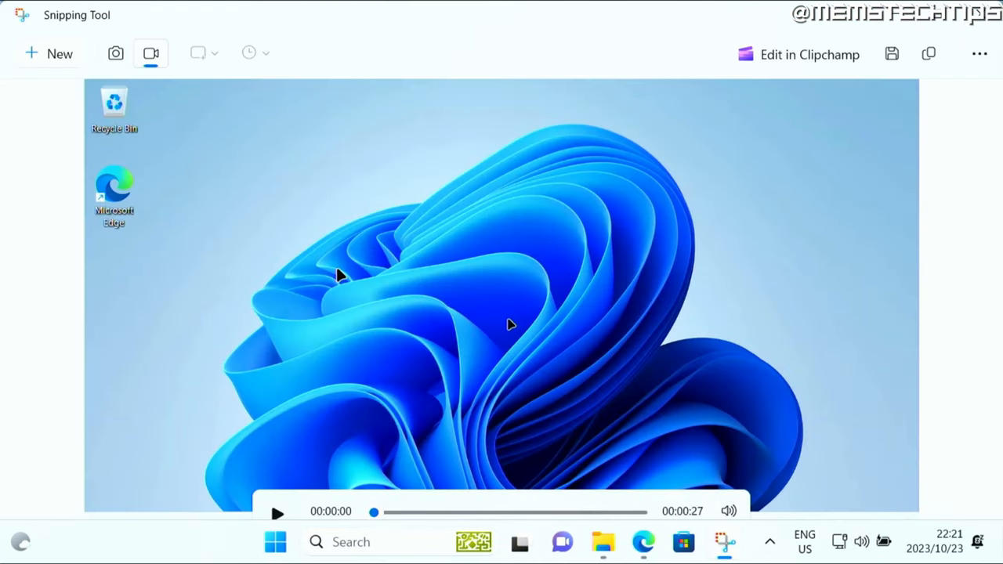
mouse_move(830, 145)
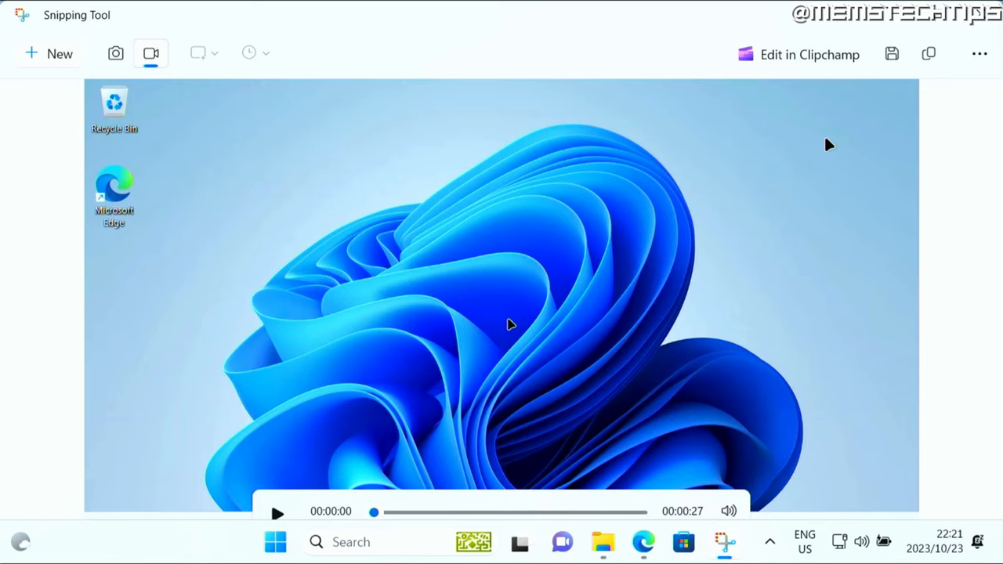
mouse_move(892, 54)
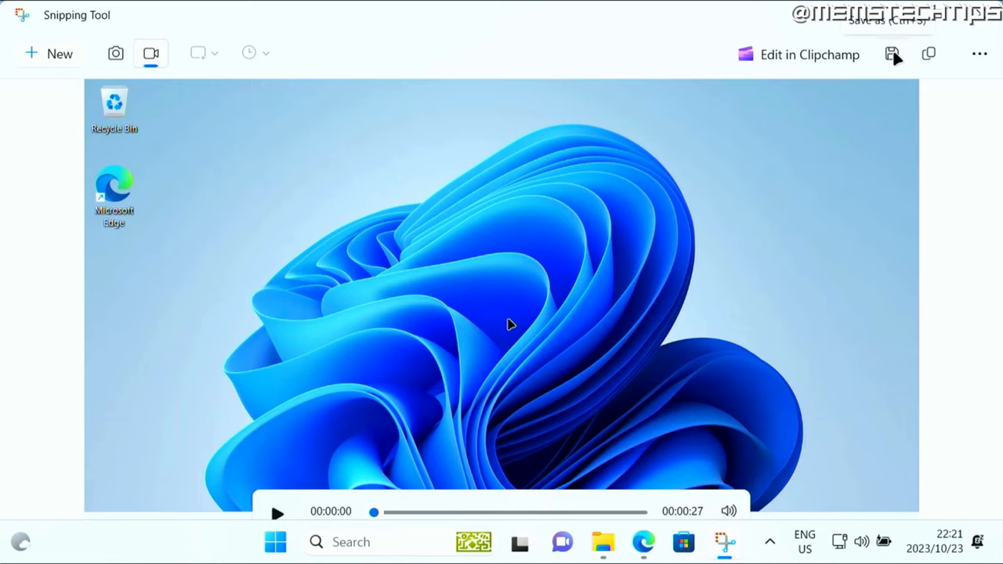
Step: Save the recording as an MP4 file to the Desktop
click(891, 54)
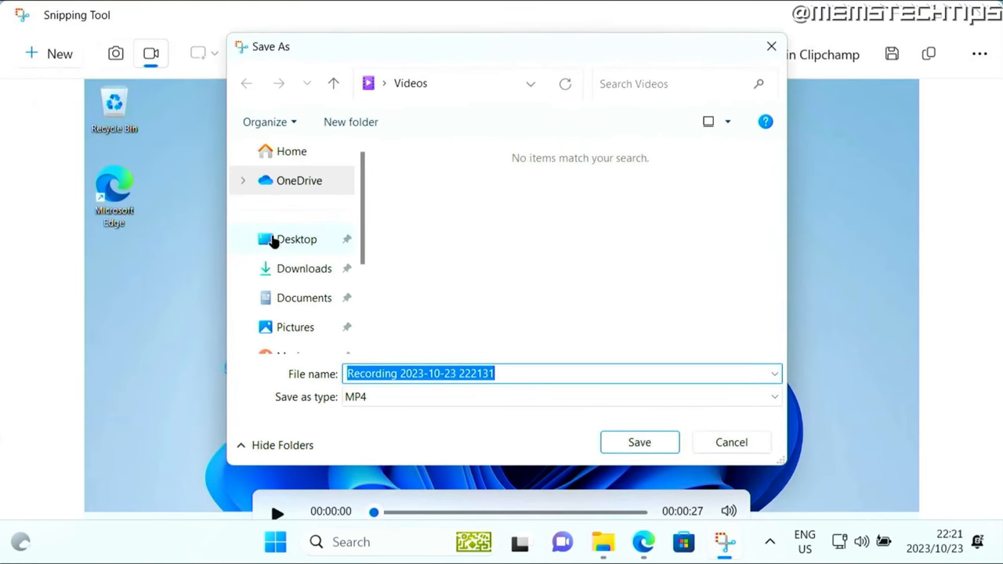
click(296, 239)
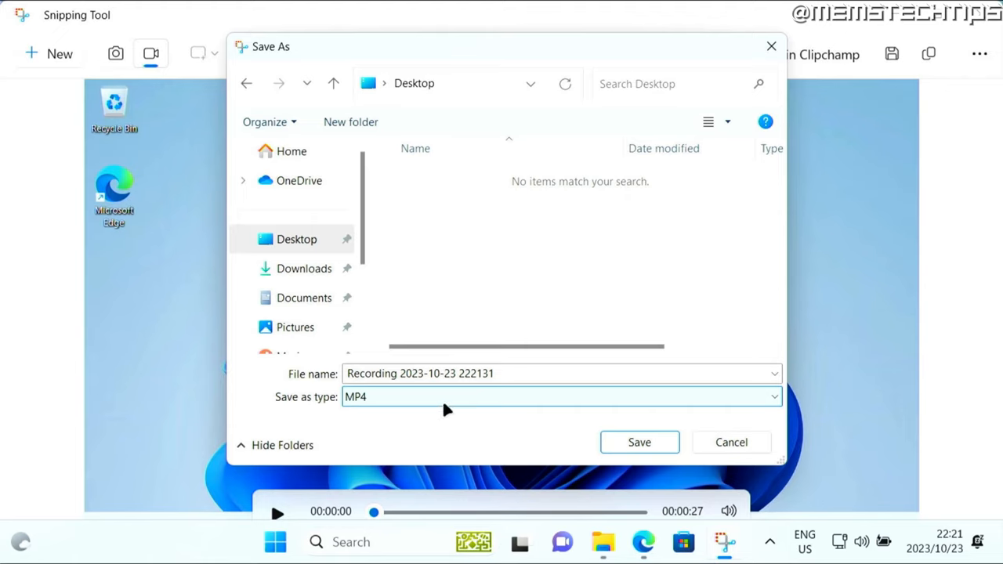
click(560, 397)
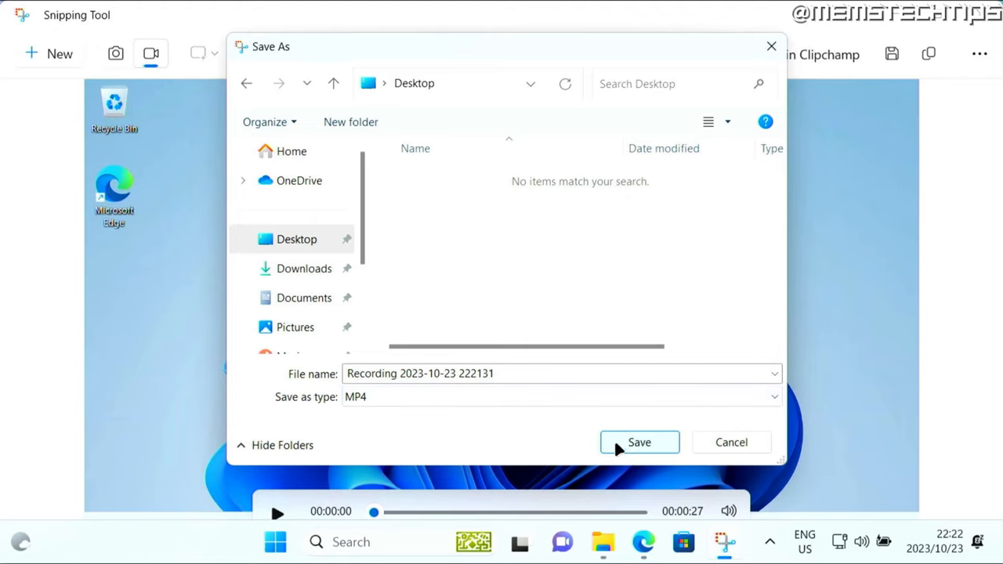
click(640, 442)
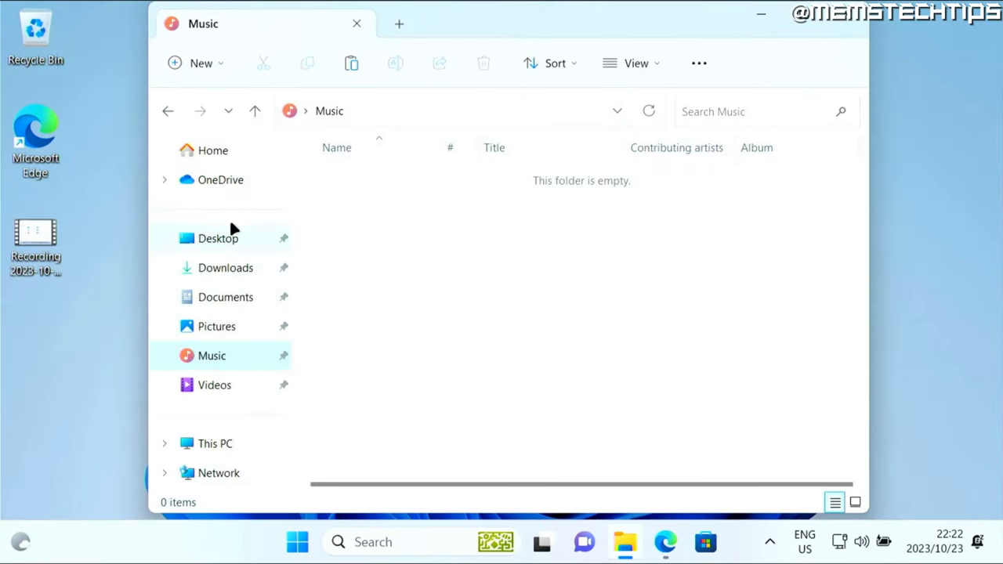
Step: Play the desktop Recording file in Media Player, then close the player
click(357, 23)
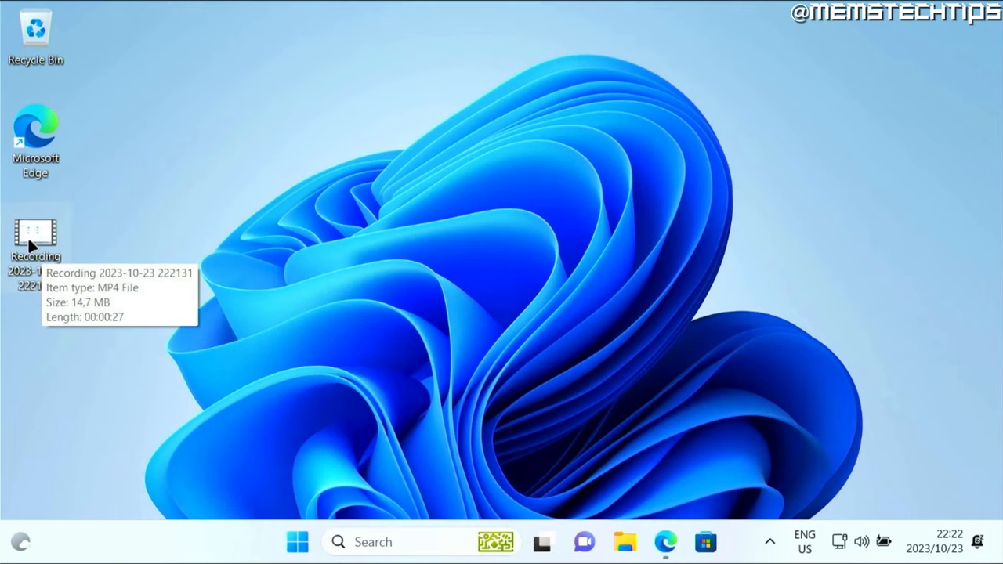
double_click(35, 235)
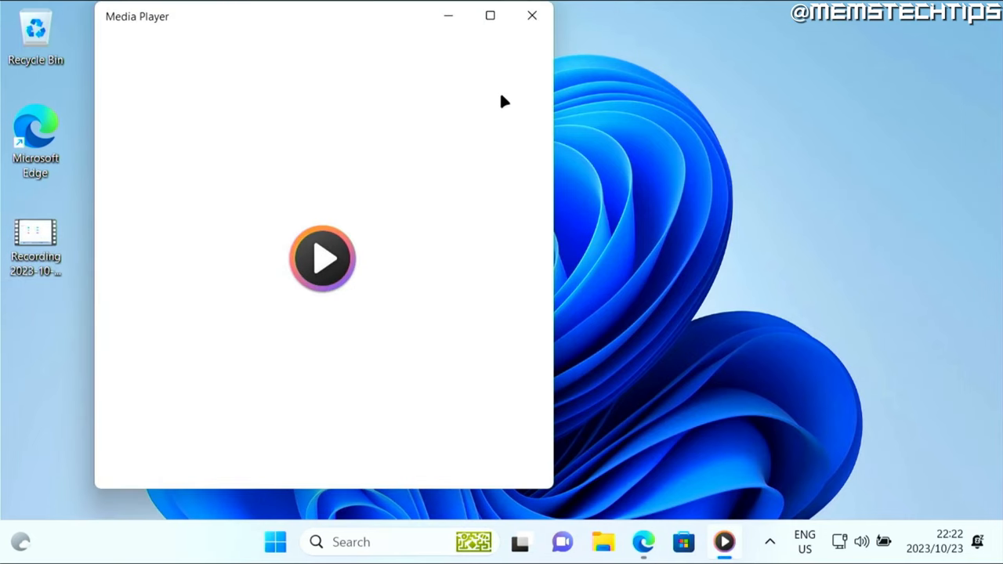
click(322, 258)
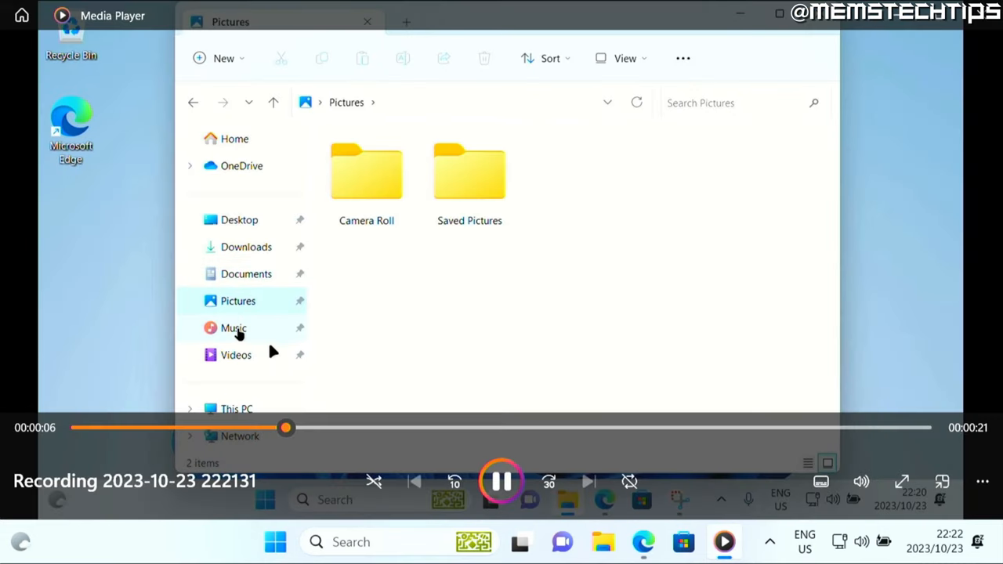
click(234, 327)
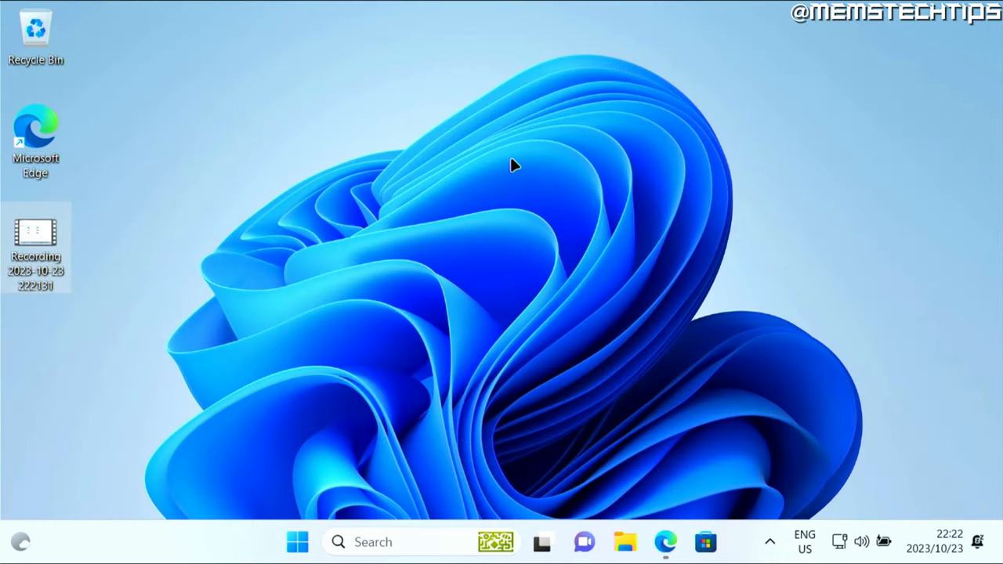
mouse_move(513, 182)
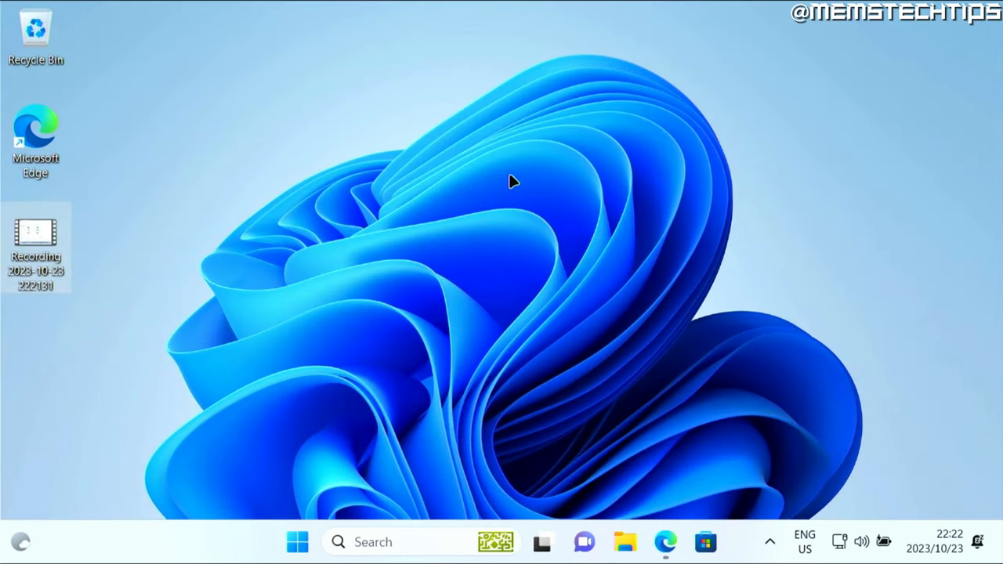
Step: Open the Edge web browser from the taskbar
click(665, 541)
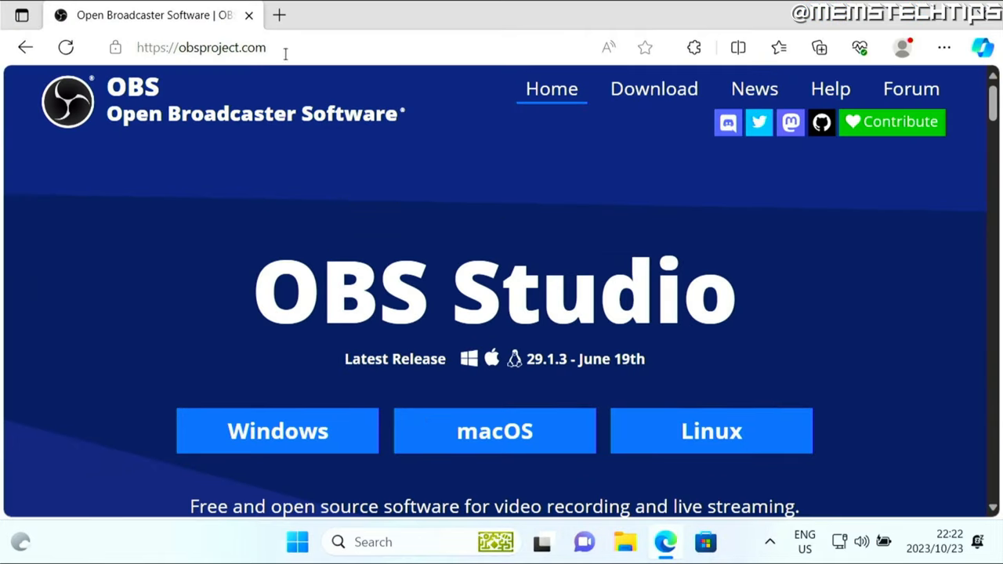
mouse_move(251, 382)
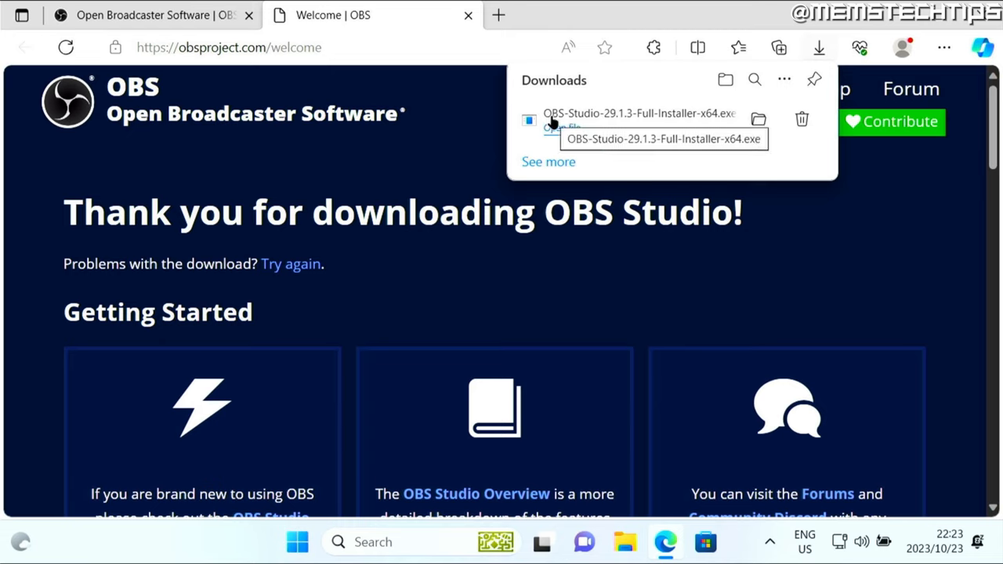
mouse_move(621, 123)
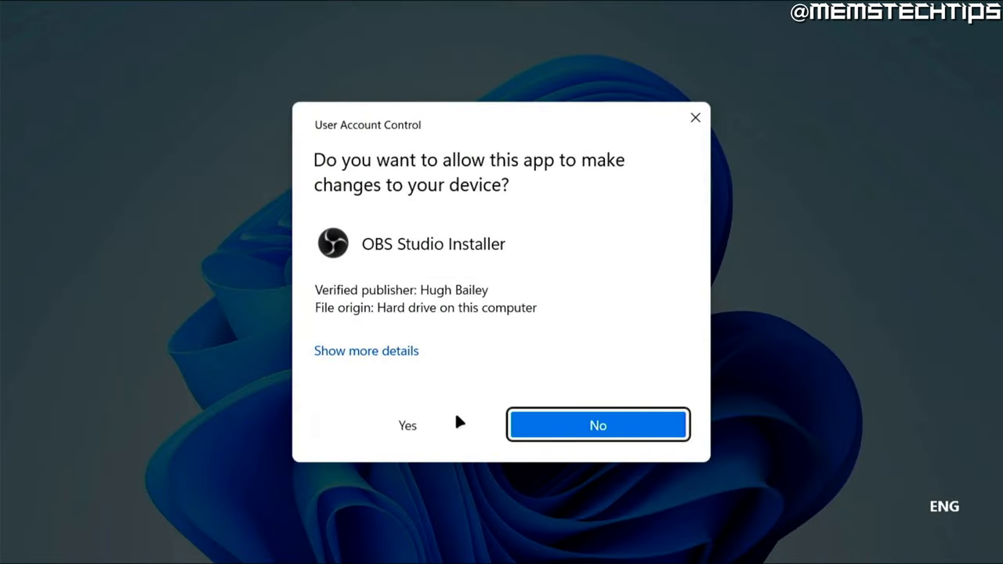
Step: Install OBS Studio 29.1.3 from the downloaded installer and launch it on finish
click(408, 425)
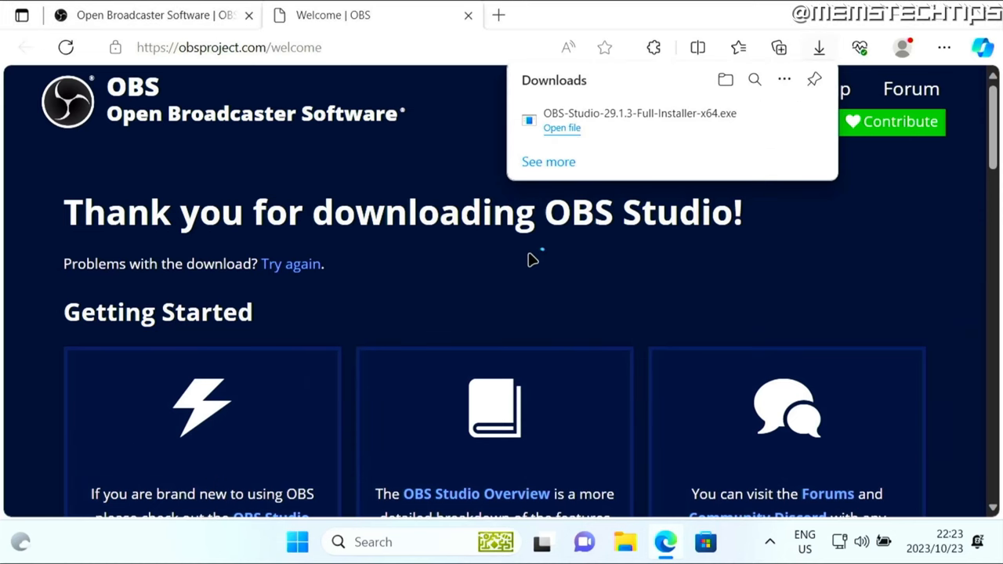
click(562, 128)
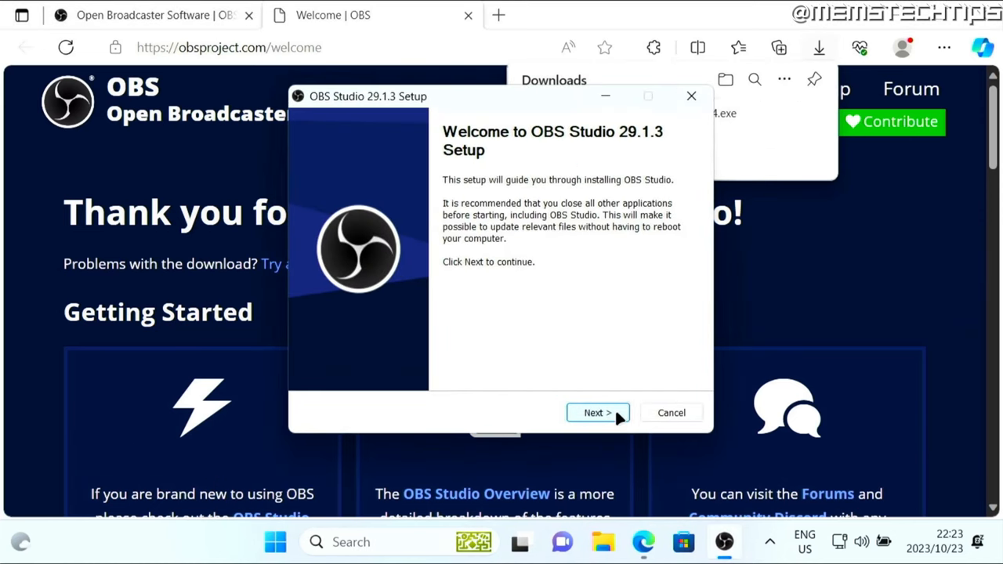
click(597, 413)
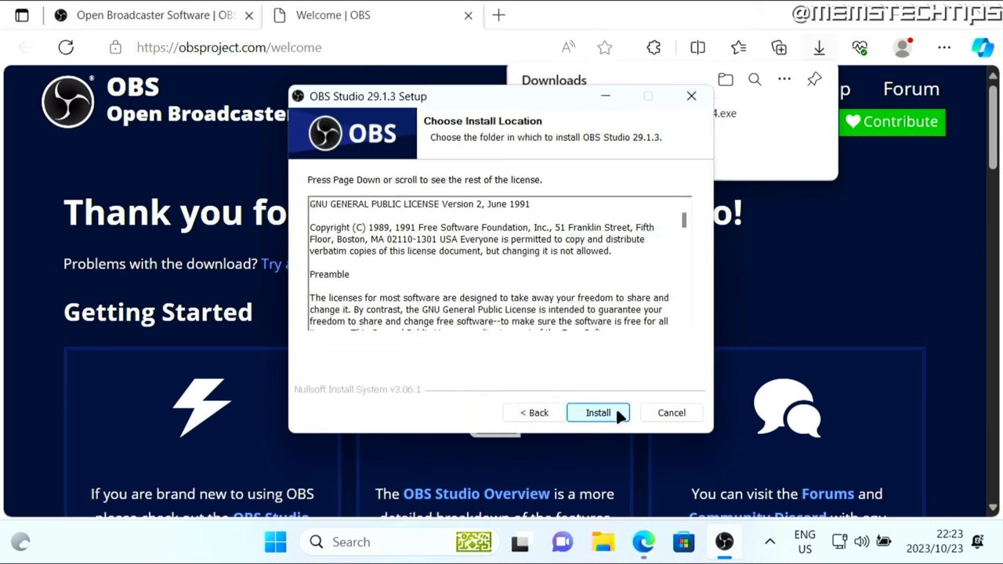
click(598, 413)
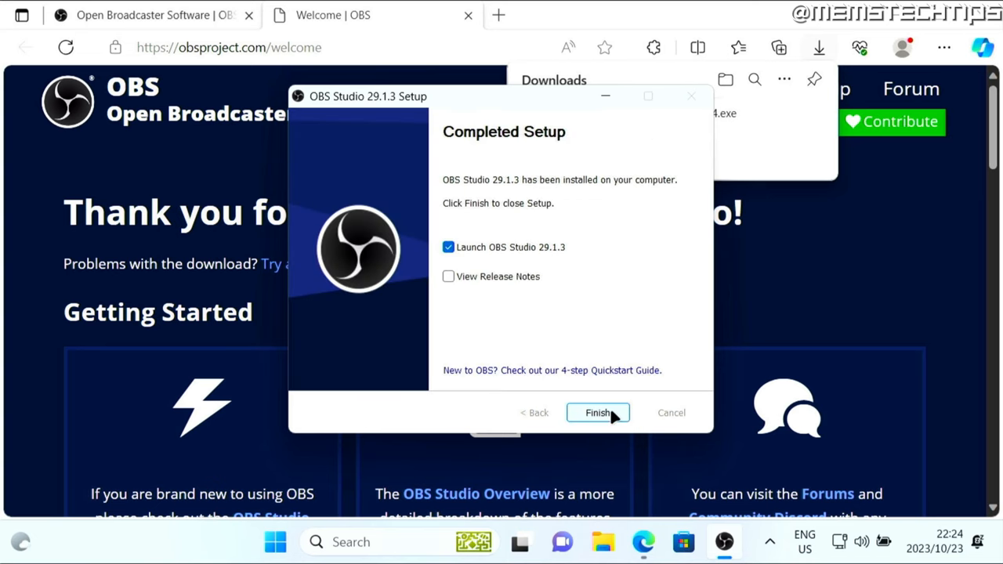
click(597, 413)
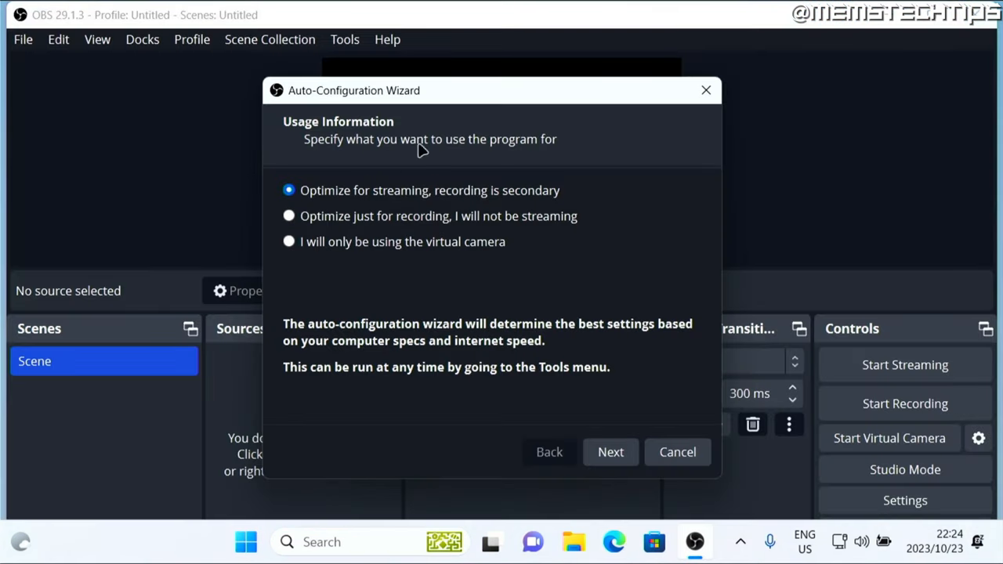
mouse_move(426, 106)
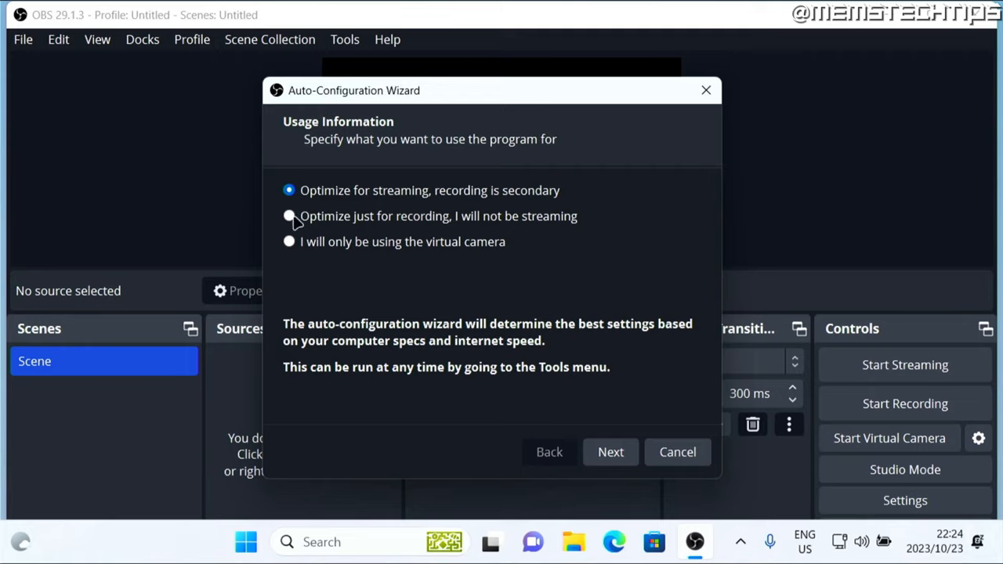
Step: Auto-configure OBS for recording only, keeping the 1366x767 canvas at 60 FPS, and apply
click(288, 215)
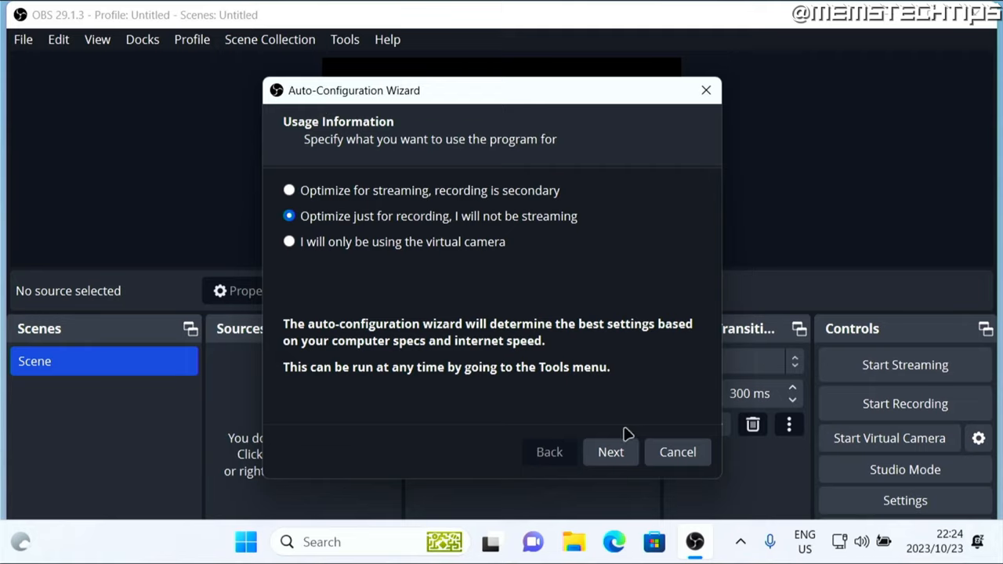
click(611, 452)
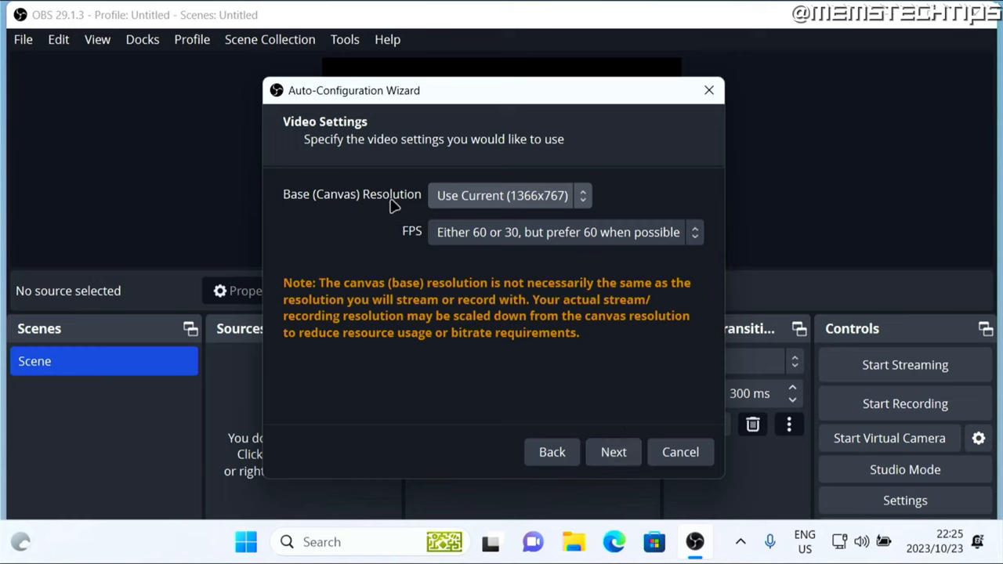
click(510, 196)
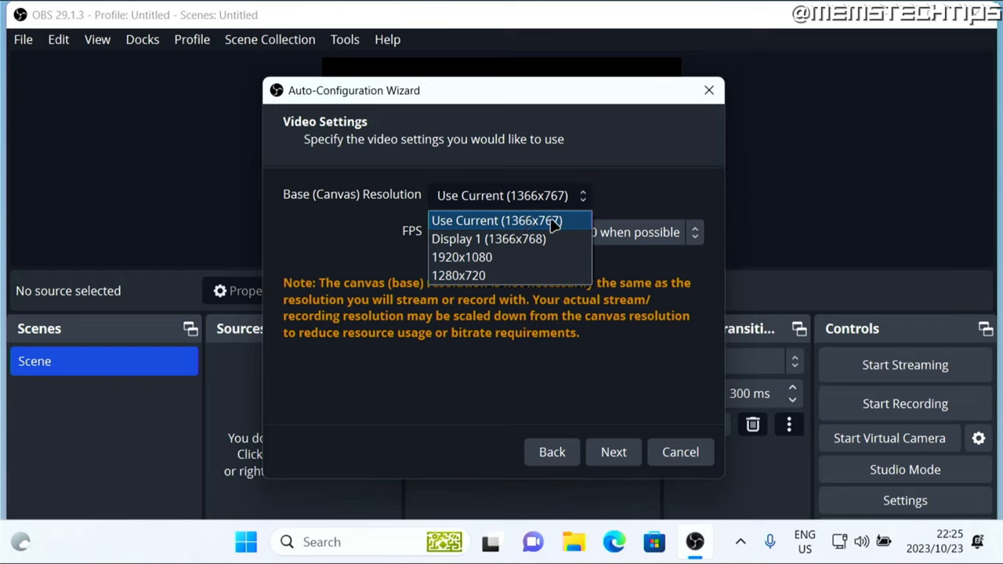
click(495, 220)
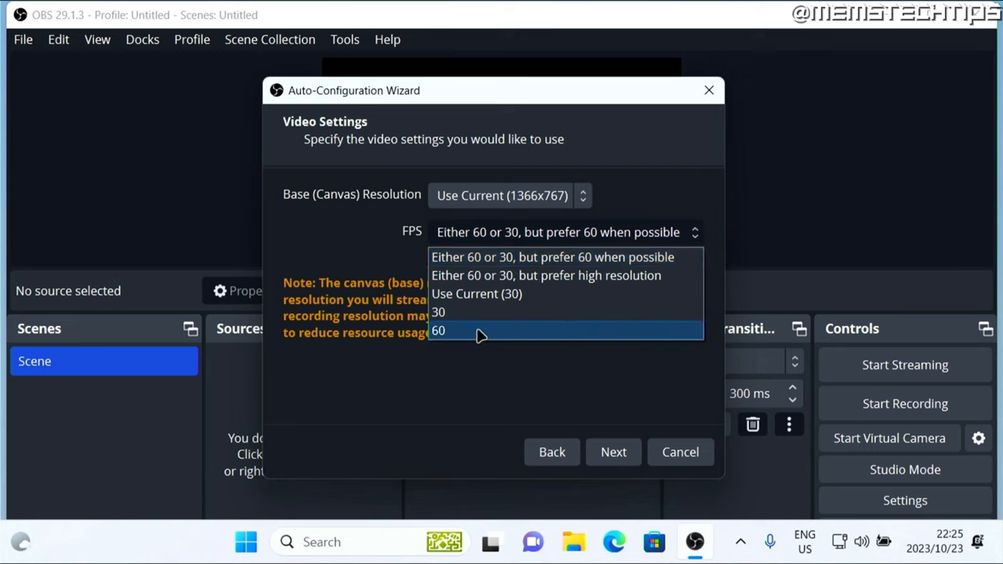
click(438, 330)
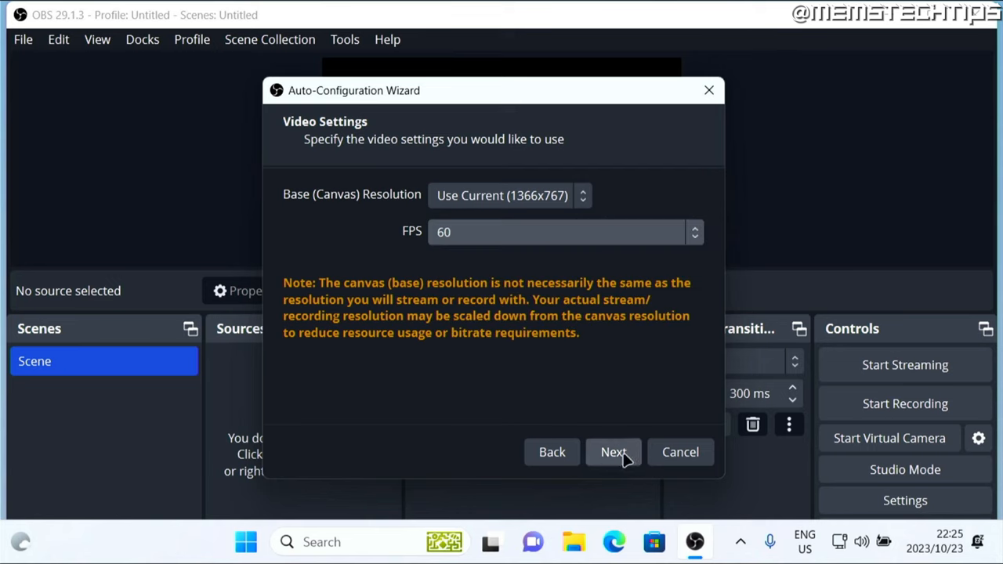
click(613, 451)
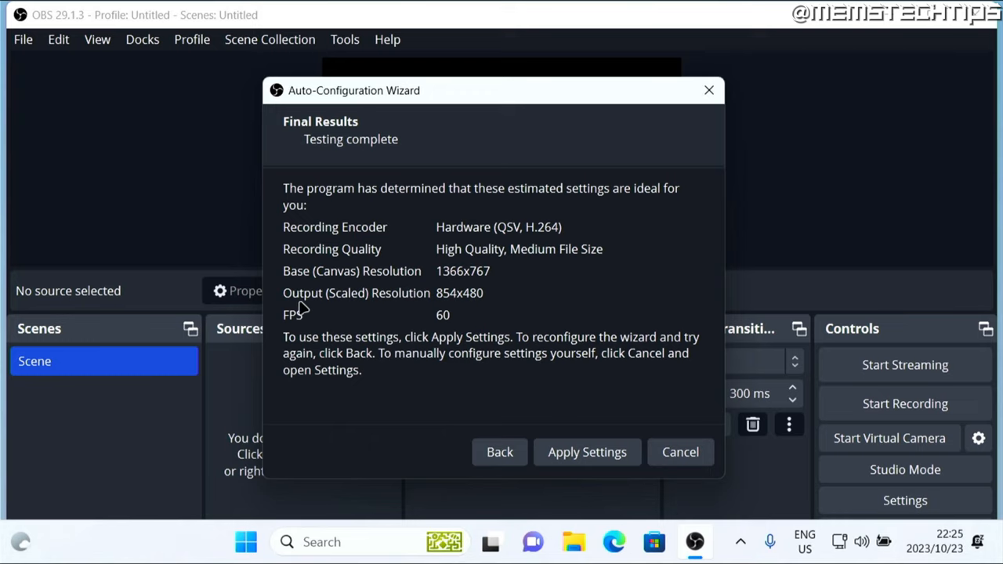
mouse_move(470, 307)
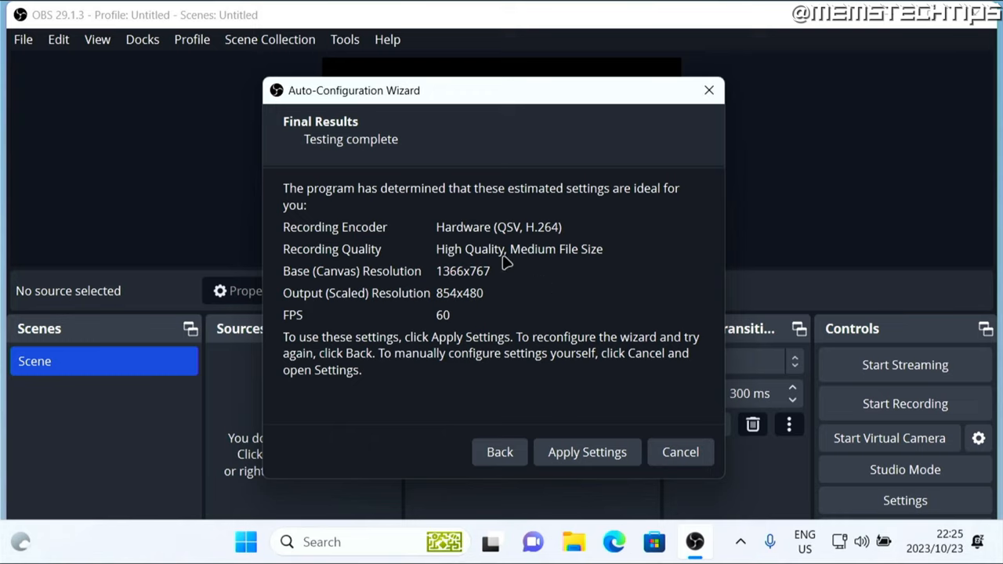
click(586, 452)
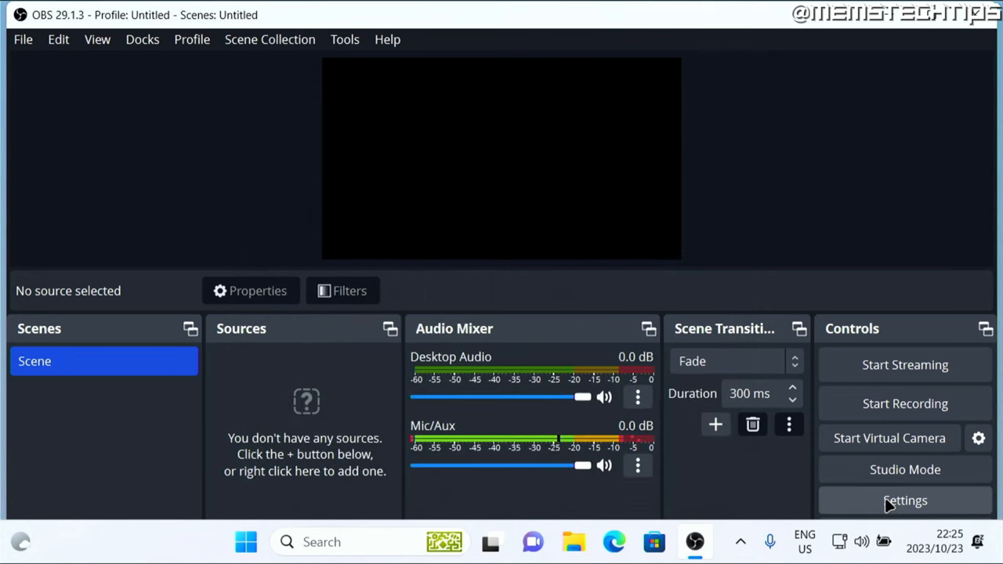
Step: Set the Video Output (Scaled) Resolution to 1366x767 and apply it
click(904, 500)
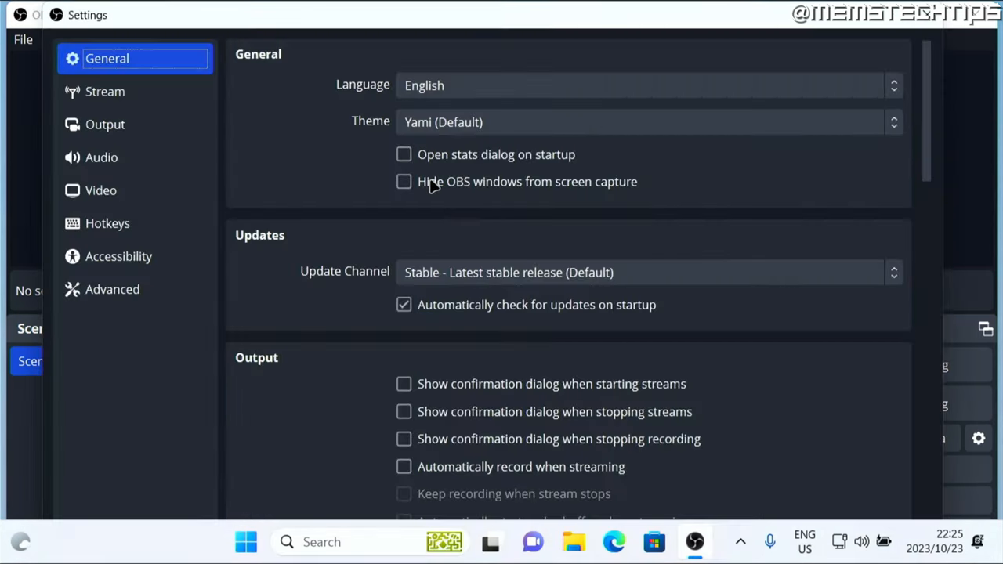
click(100, 190)
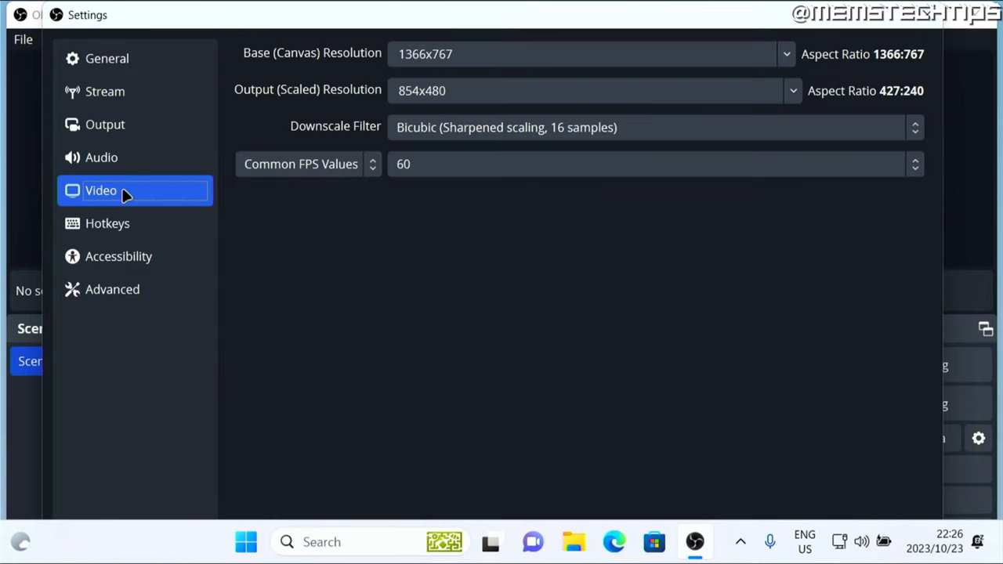
mouse_move(372, 99)
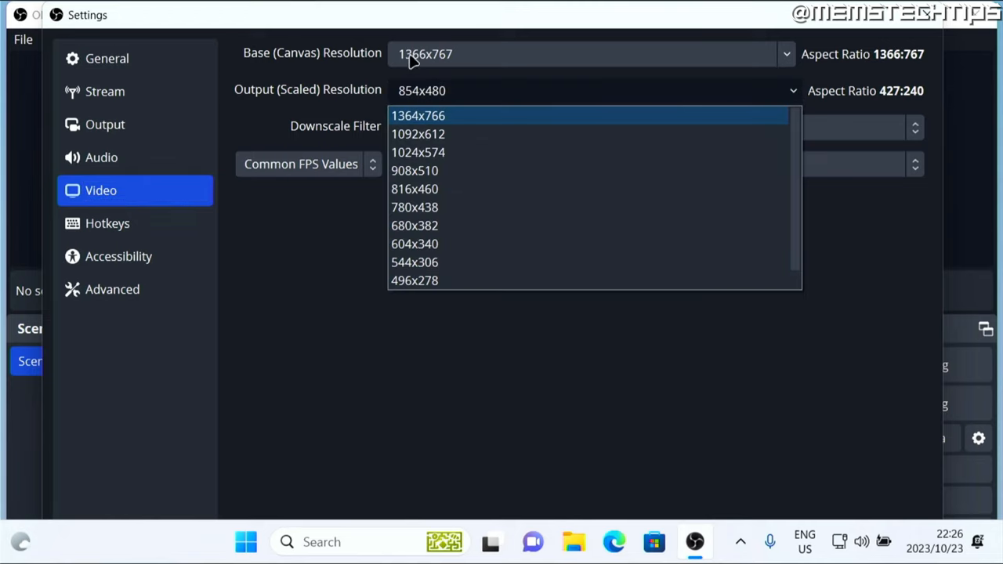
mouse_move(493, 64)
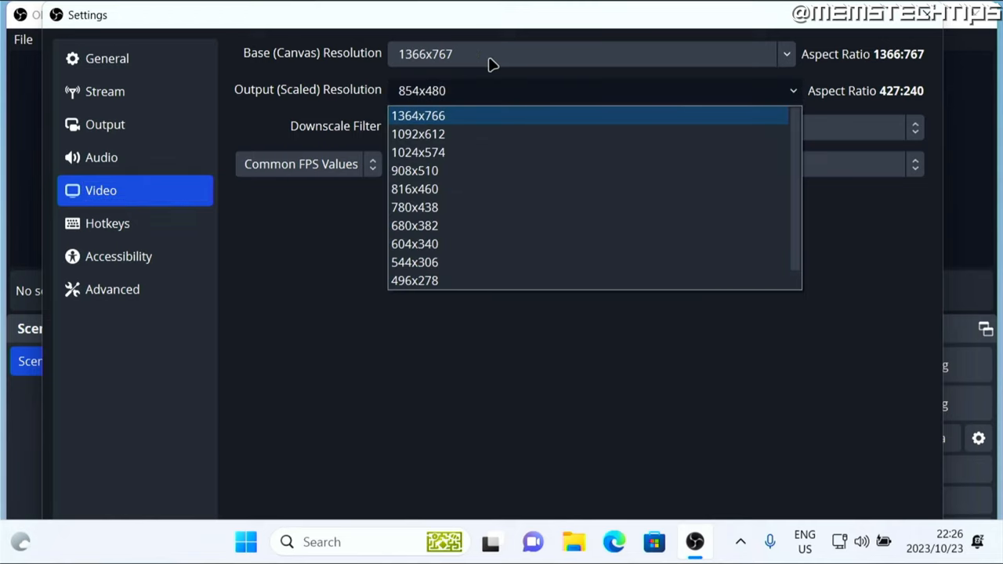
click(417, 116)
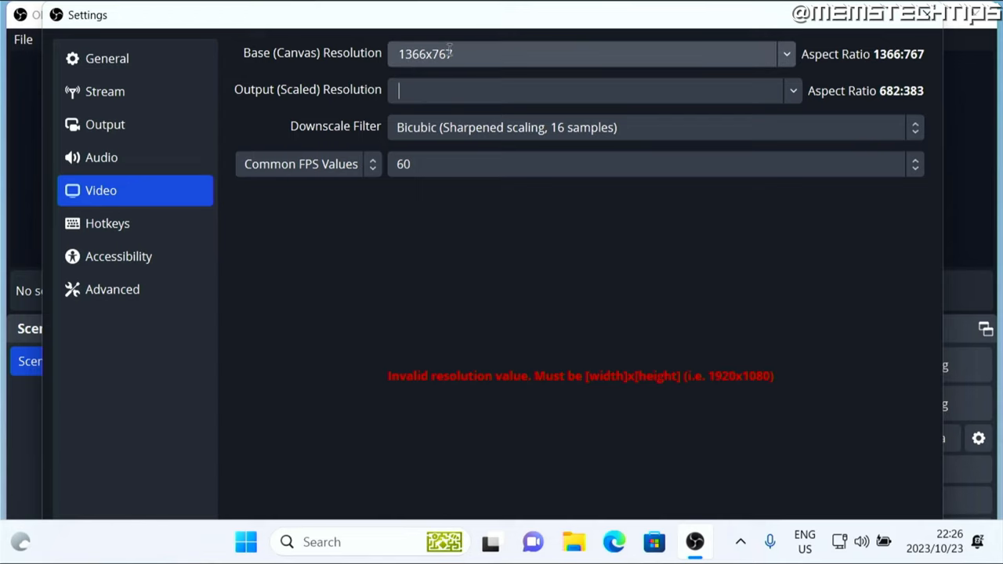
text(1366x767)
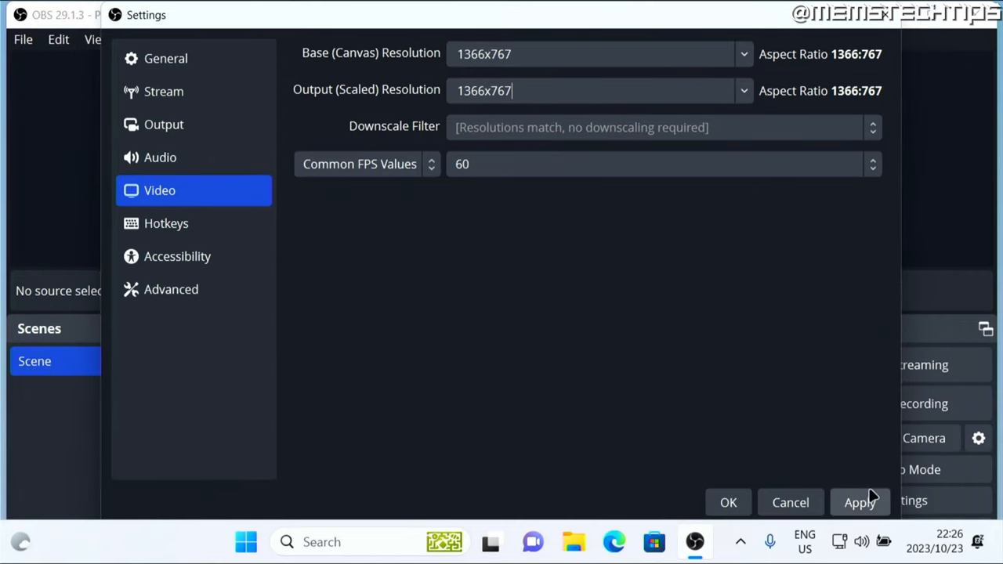
click(727, 502)
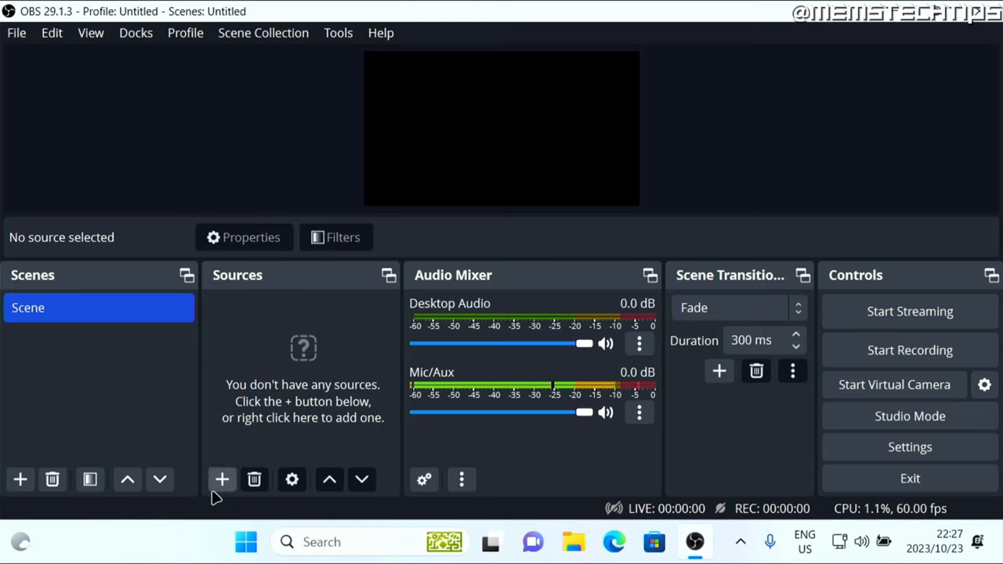
Step: Add a Display Capture of the MACROSILICON 1366x768 primary monitor with Capture Cursor ticked
click(222, 479)
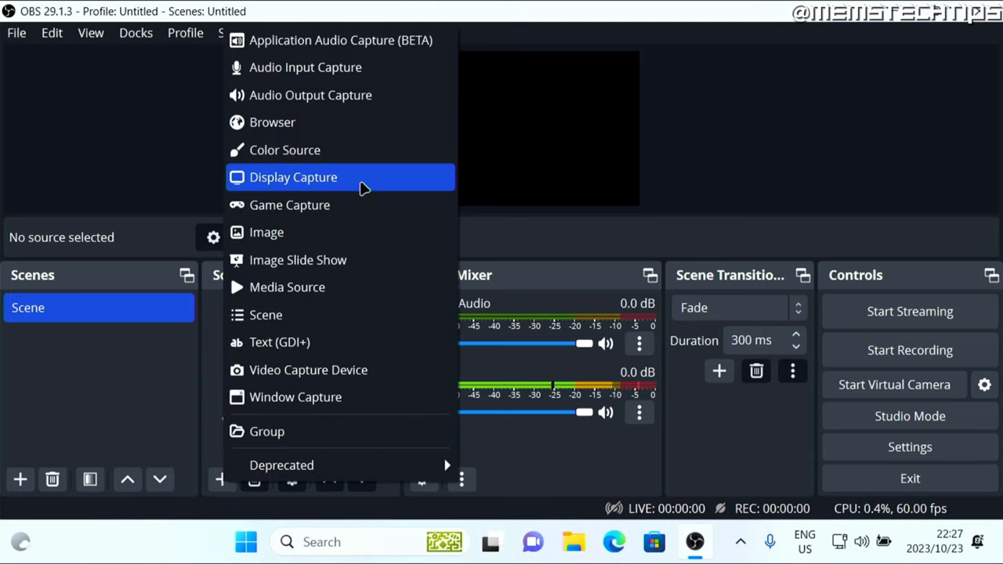
click(294, 176)
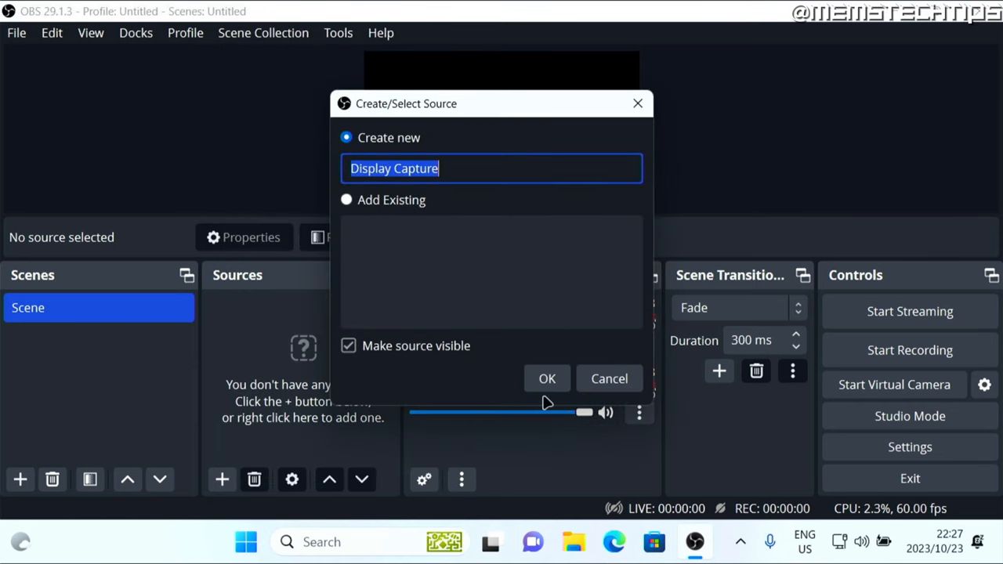
click(547, 378)
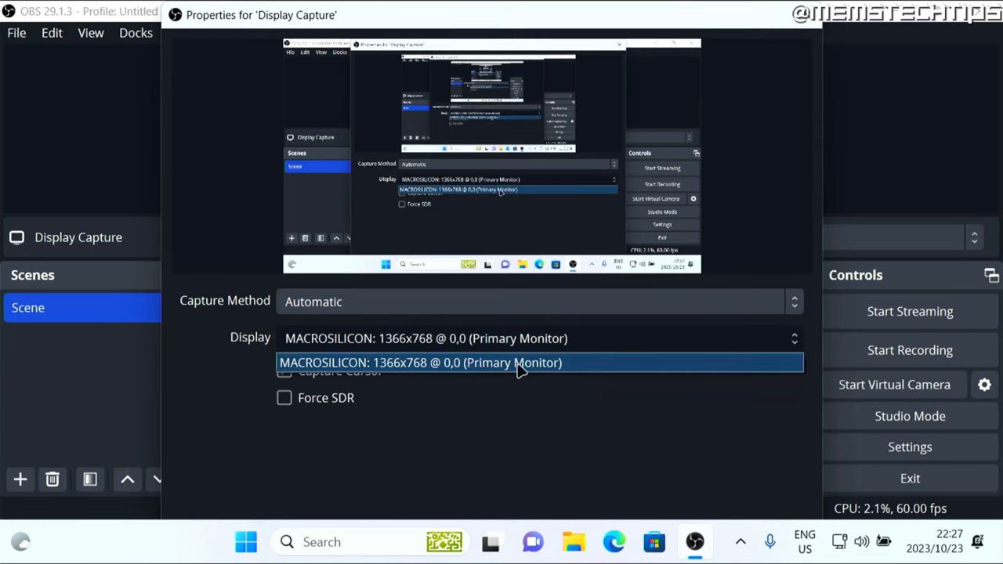
mouse_move(570, 365)
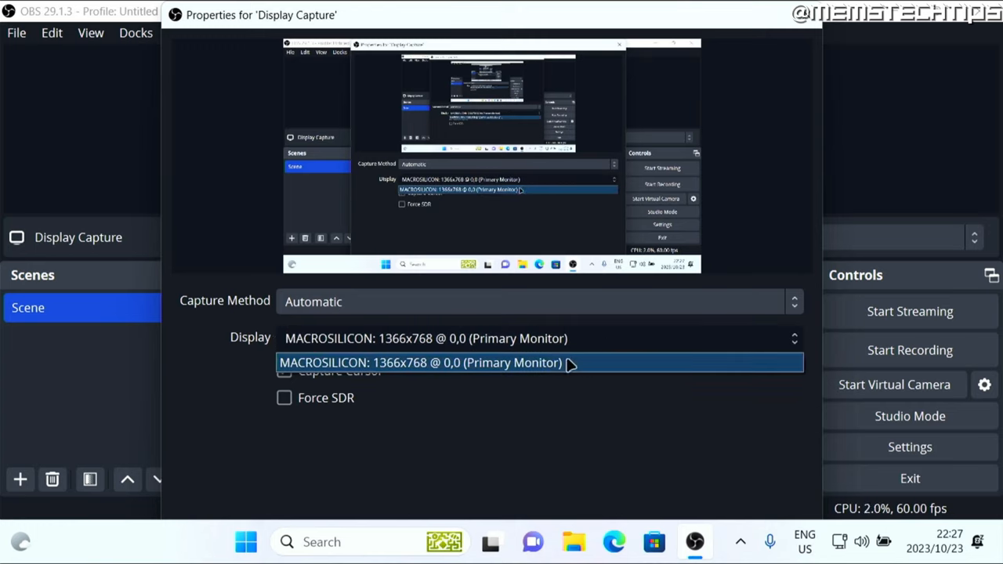
mouse_move(440, 370)
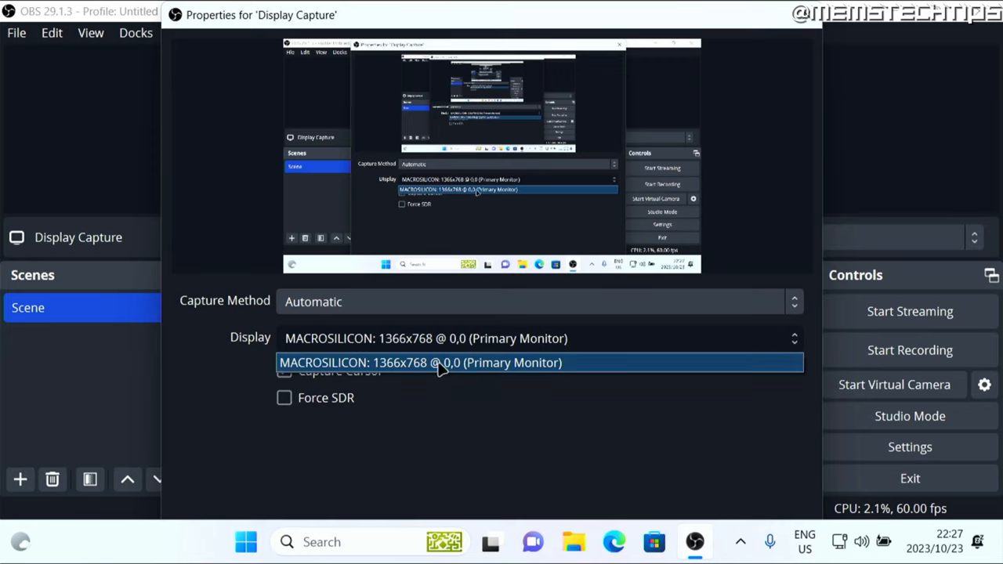
click(423, 362)
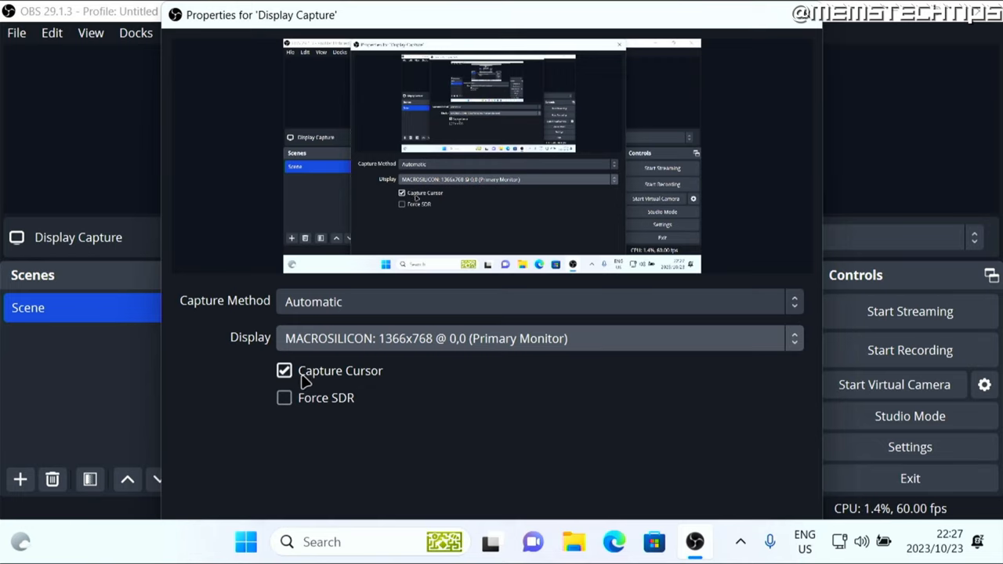
click(283, 370)
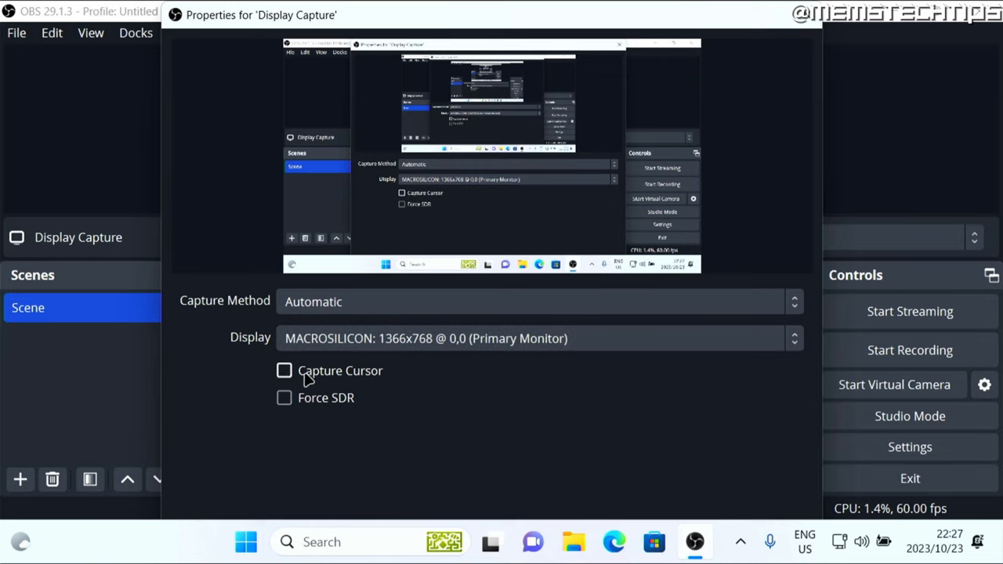
click(284, 370)
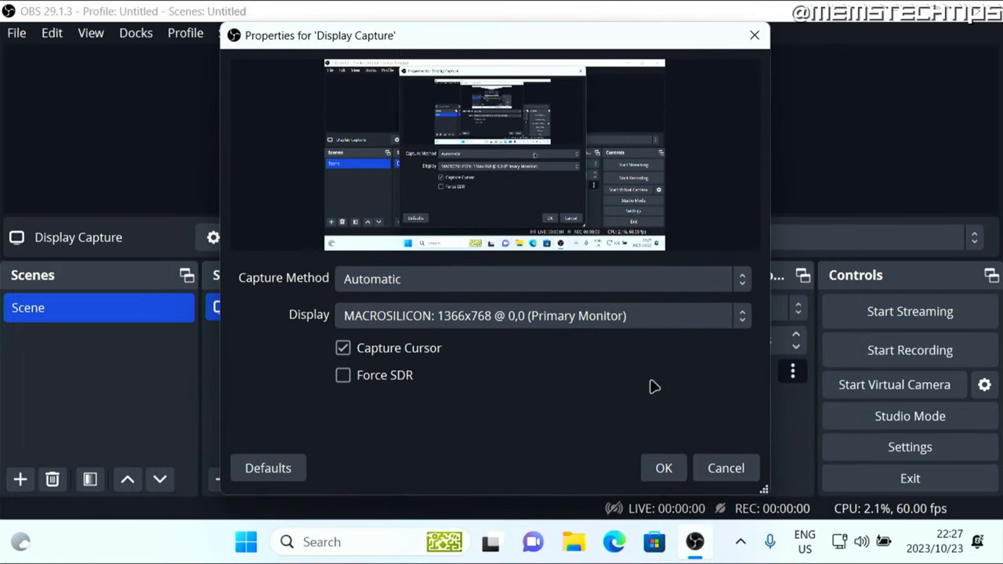
click(663, 468)
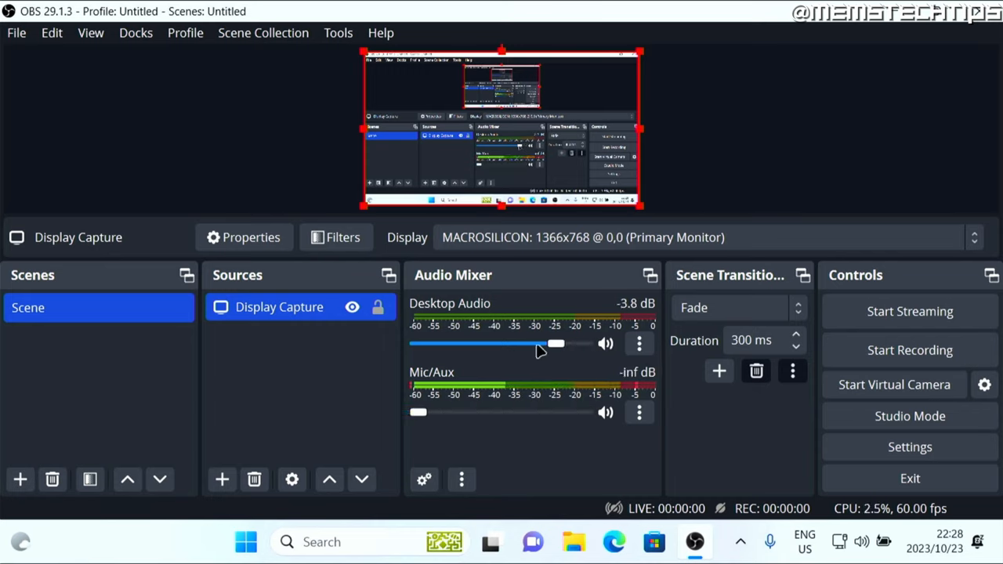
Step: Drag the Desktop Audio slider fully left to -inf dB
drag(556, 344, 419, 343)
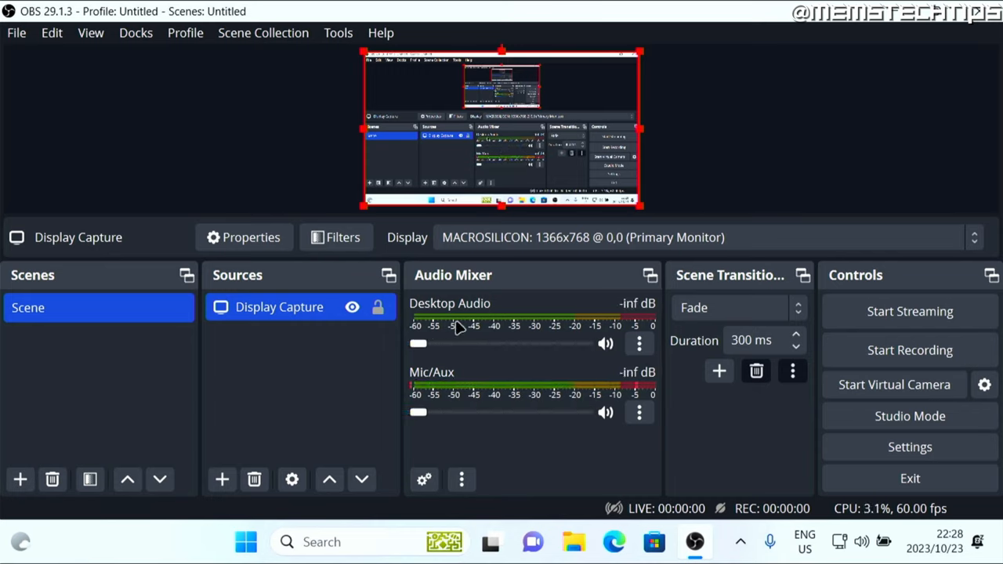
mouse_move(529, 397)
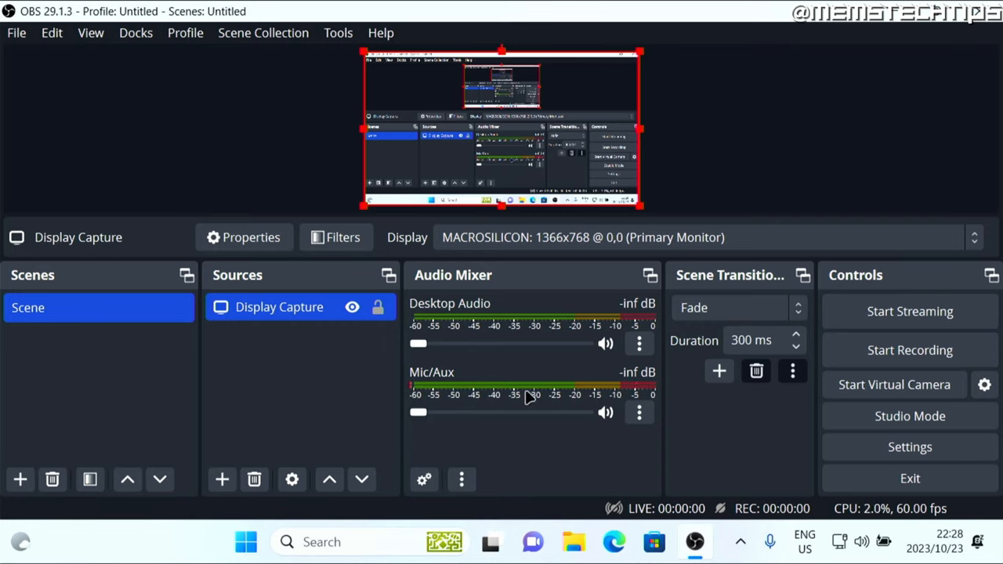
mouse_move(771, 438)
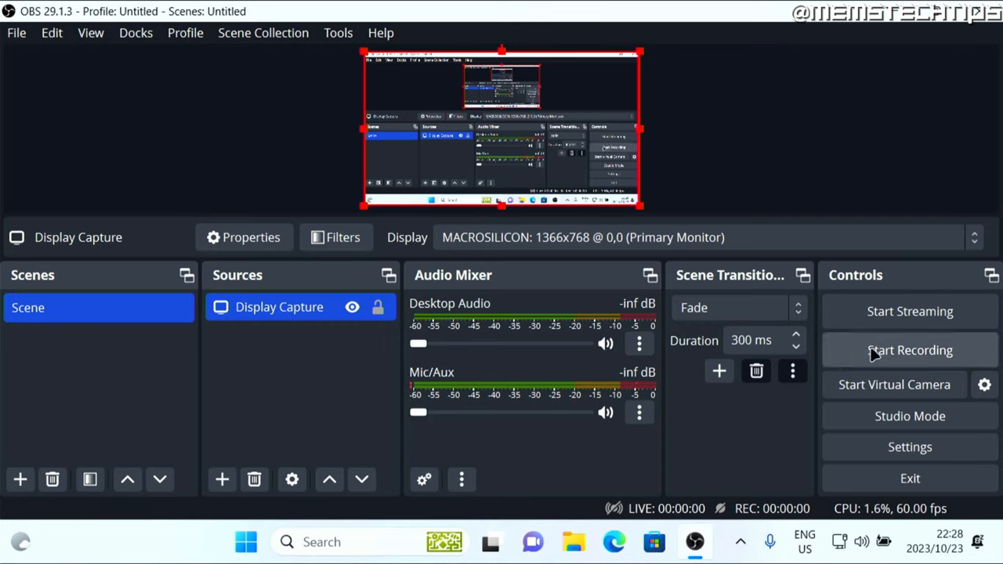
Step: Start recording, then browse Pictures, Music and Home in File Explorer
click(910, 351)
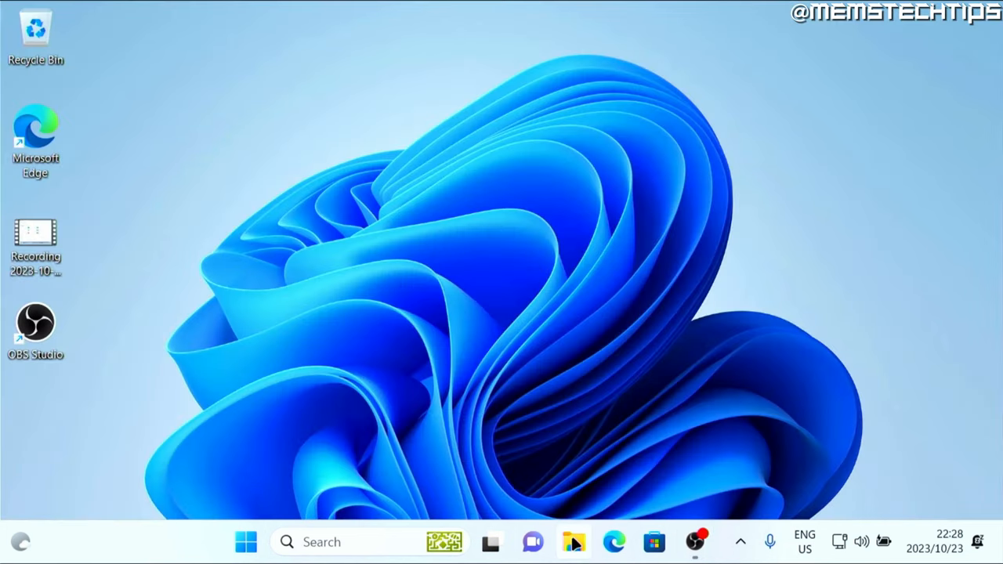
click(573, 541)
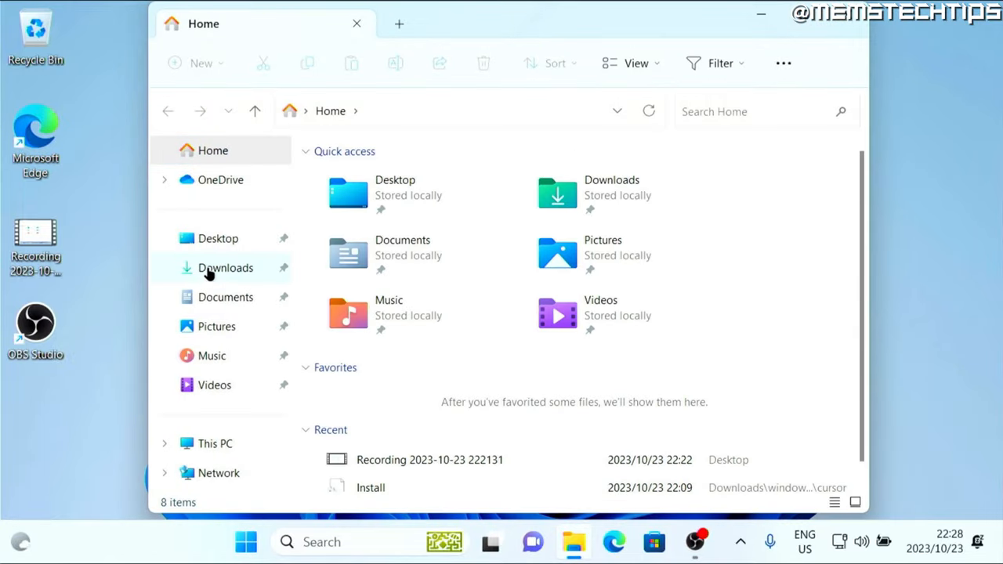
click(217, 326)
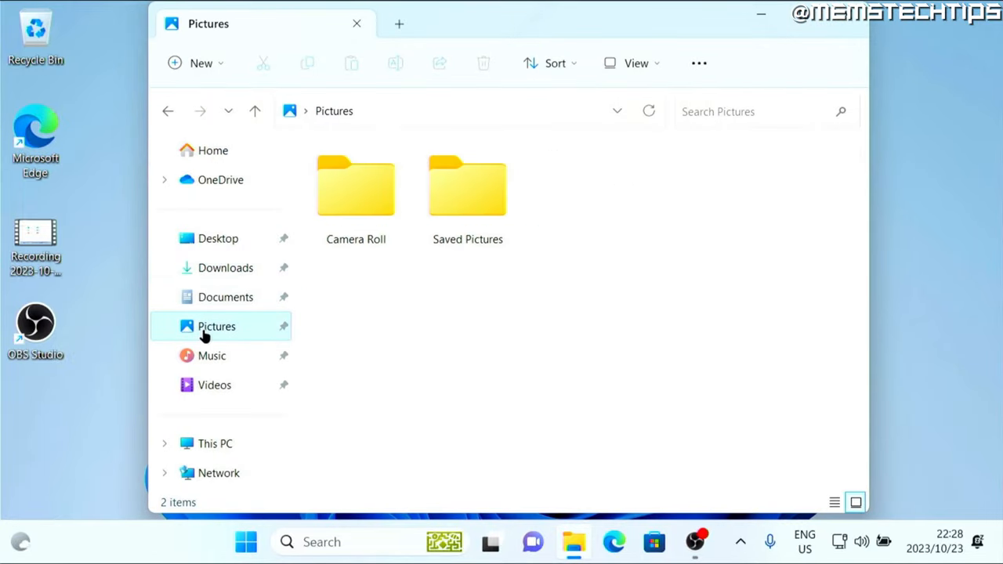
click(212, 356)
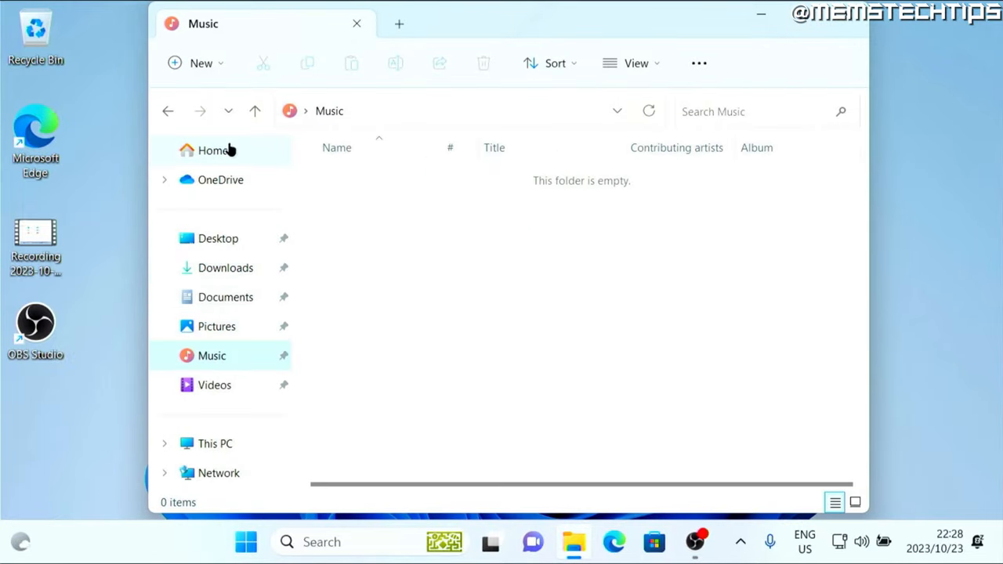
click(218, 239)
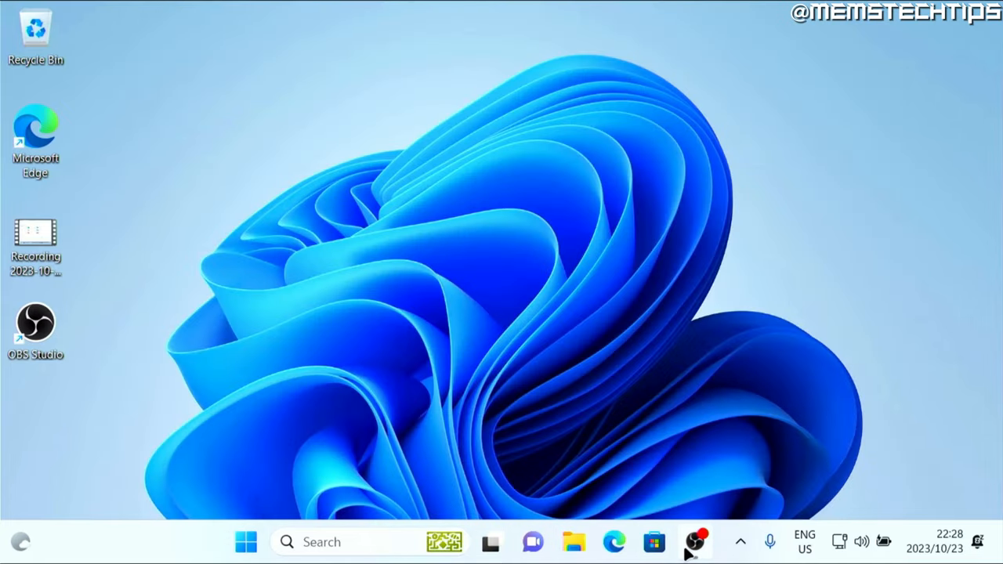
Step: Restore the OBS window and stop the recording, saving the MKV to Videos
click(696, 541)
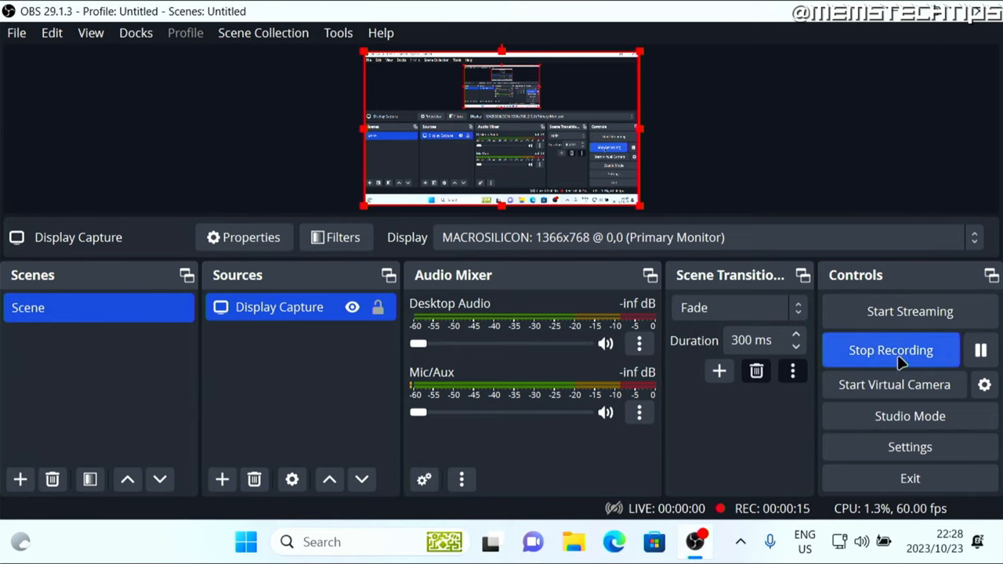
click(891, 350)
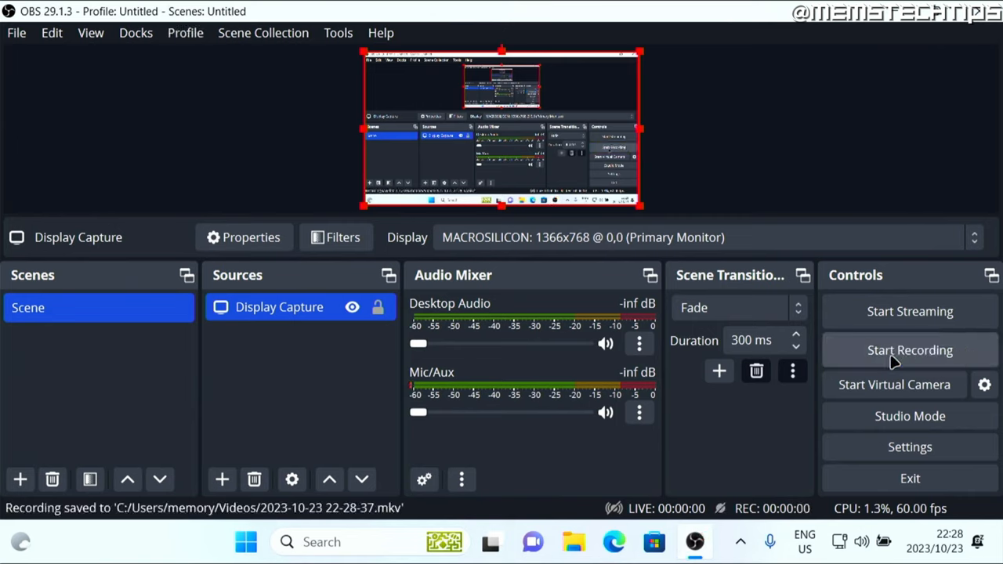
mouse_move(149, 519)
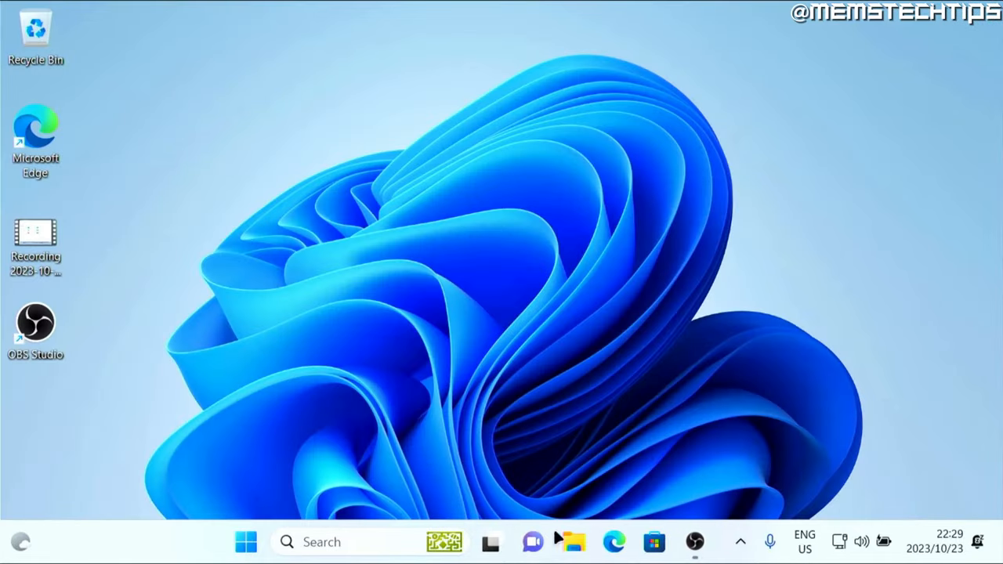
click(574, 542)
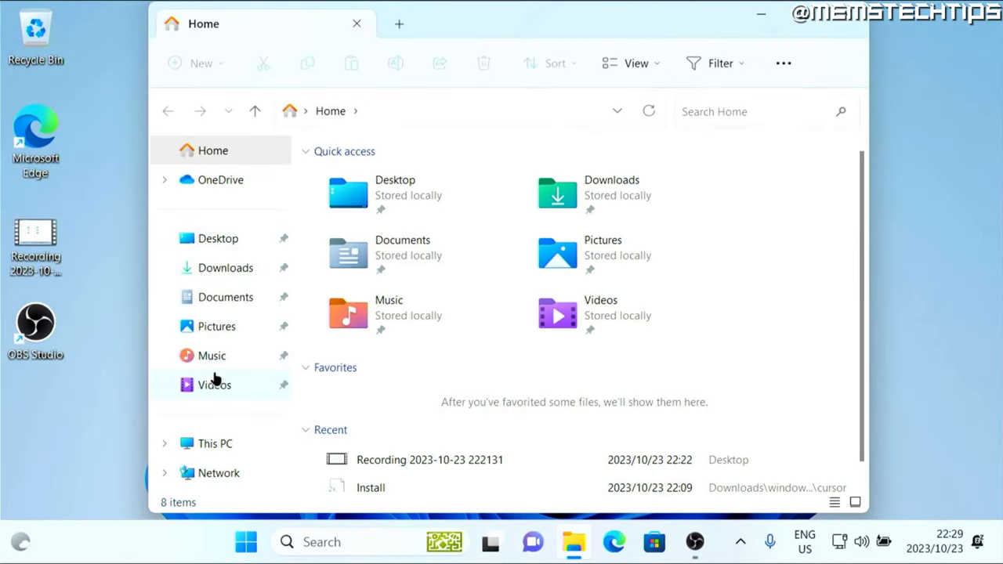
click(214, 385)
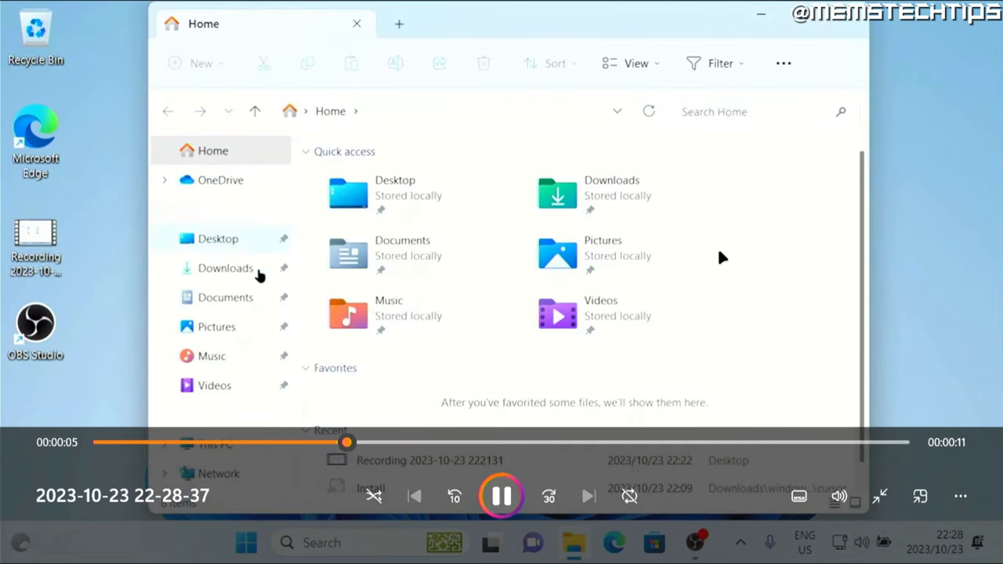
click(226, 268)
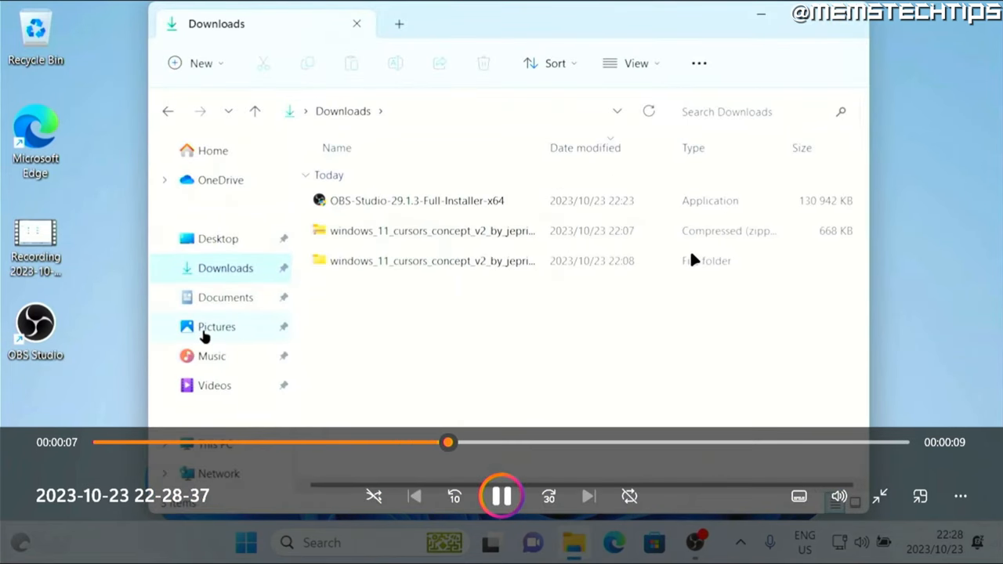
click(211, 356)
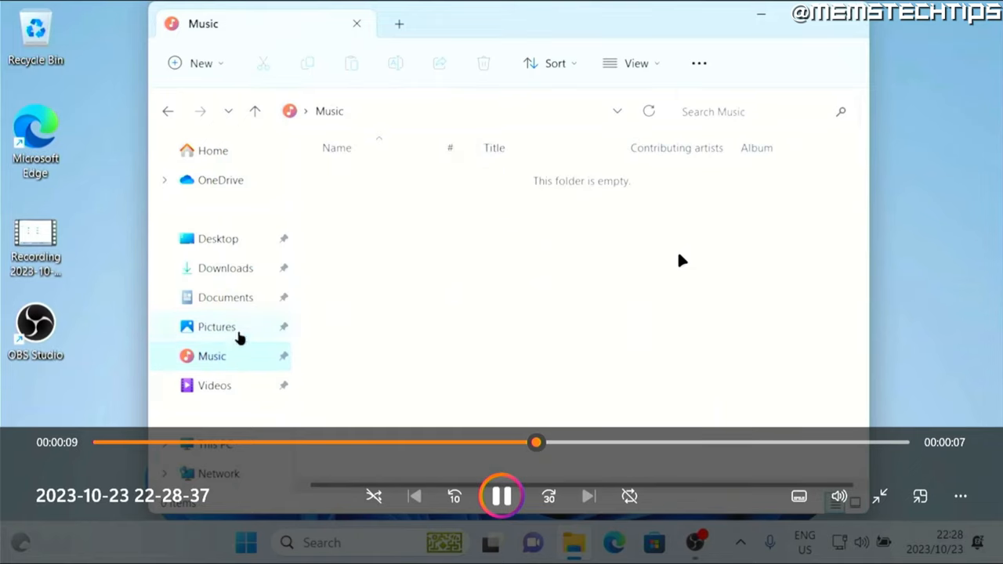
click(218, 238)
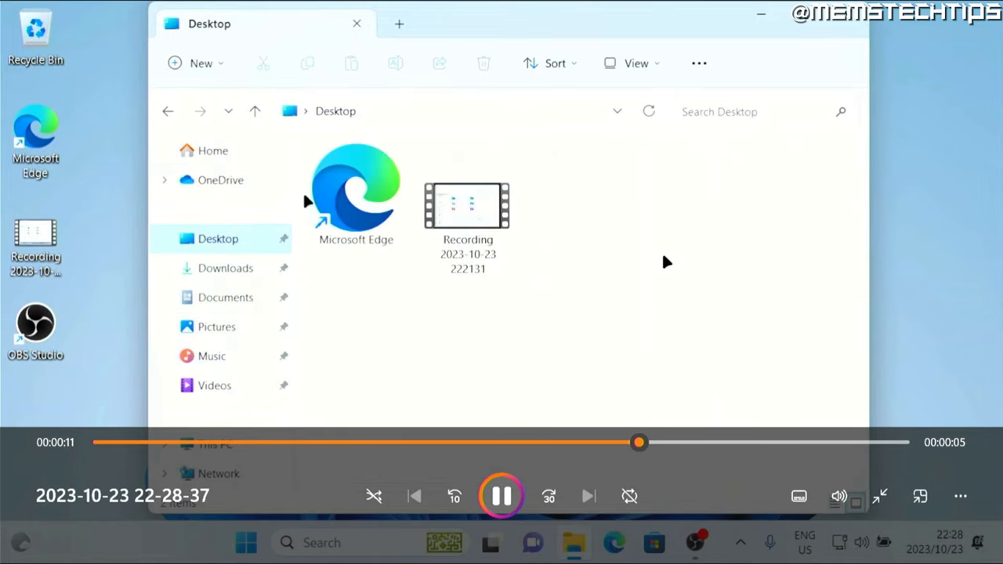
click(356, 24)
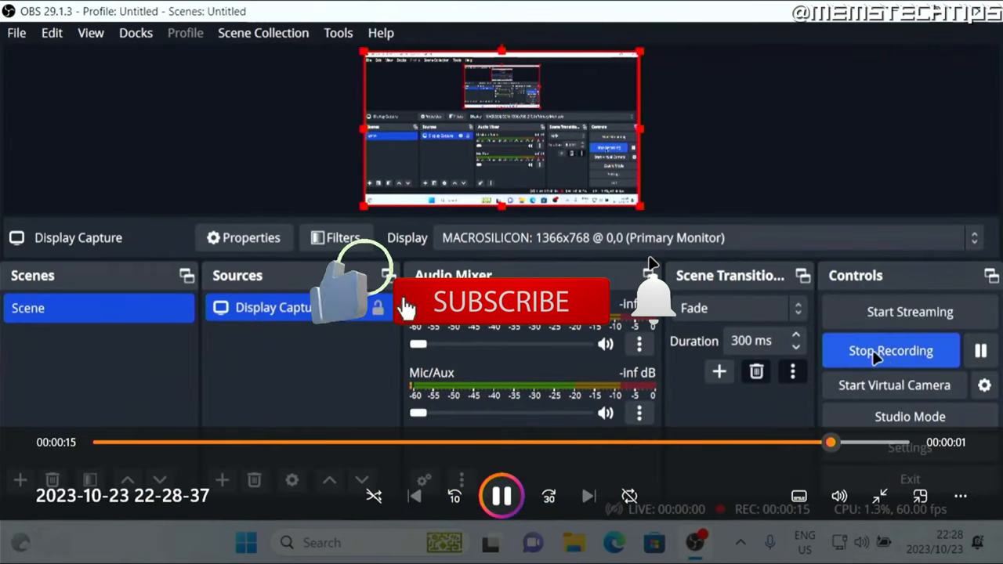
click(890, 350)
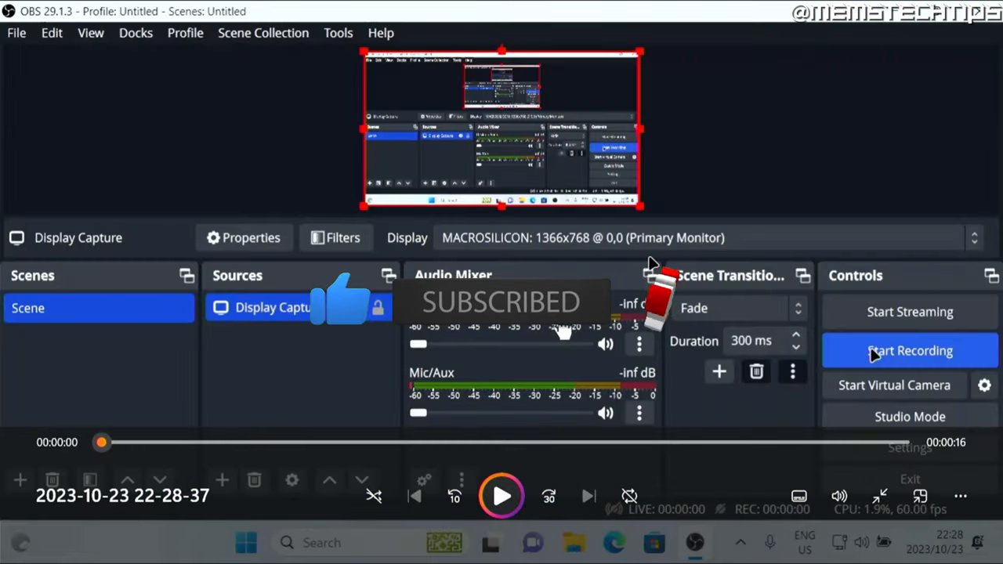